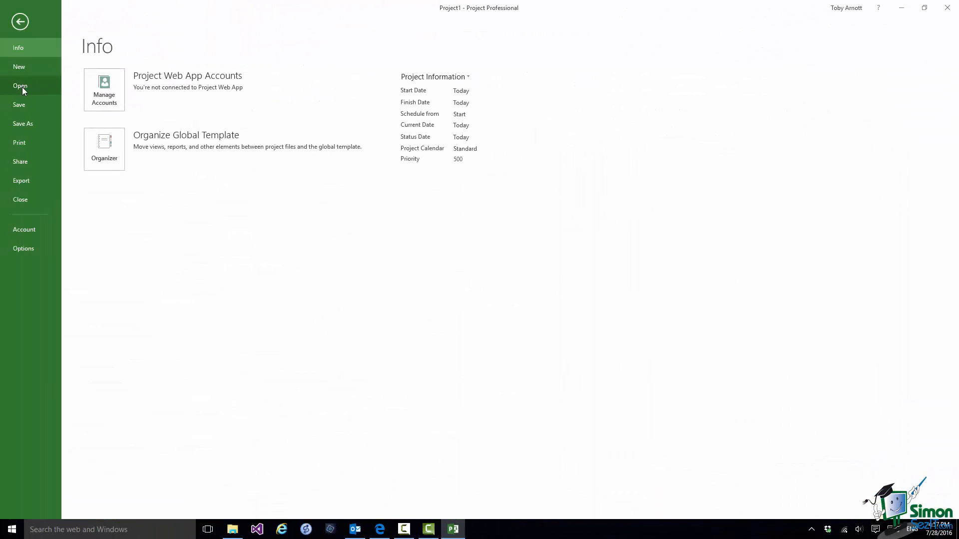
Bring up the Open dialog on the Project 2016 Advanced Course Files folder
{"action": "left_click", "coordinate": [20, 86]}
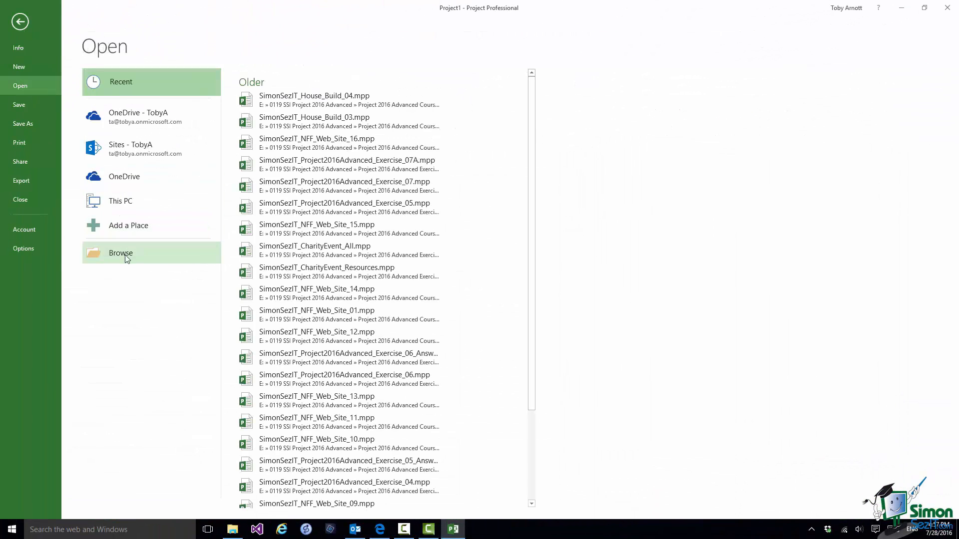
{"action": "left_click", "coordinate": [120, 253]}
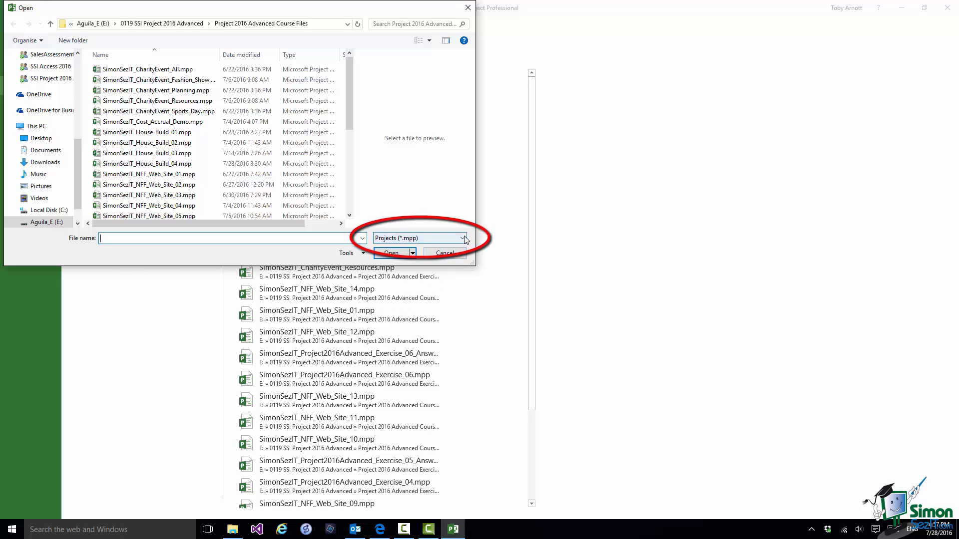
Filter the Open dialog to Excel Workbook (*.xlsx) to show SimonSezIT_House_Build_New.xlsx
{"action": "left_click", "coordinate": [464, 239]}
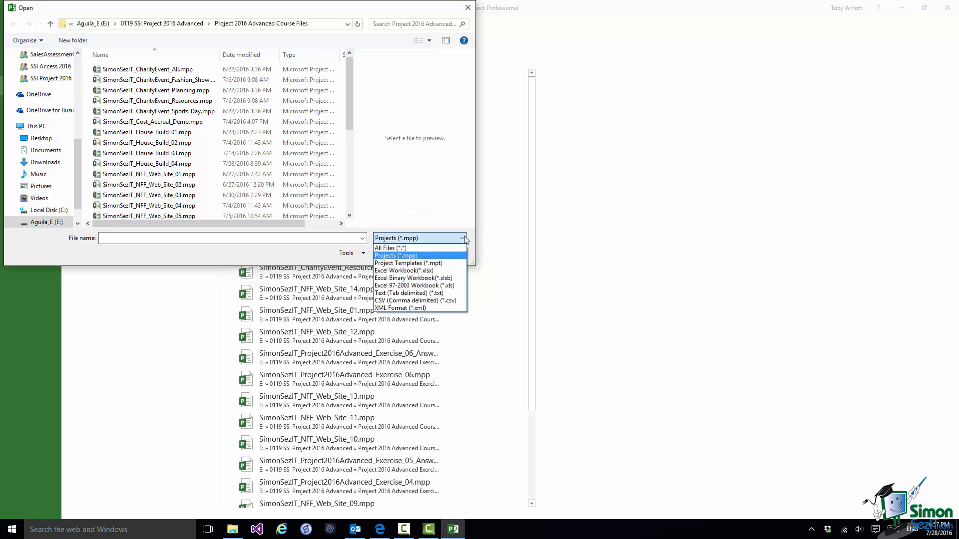
{"action": "mouse_move", "coordinate": [408, 262]}
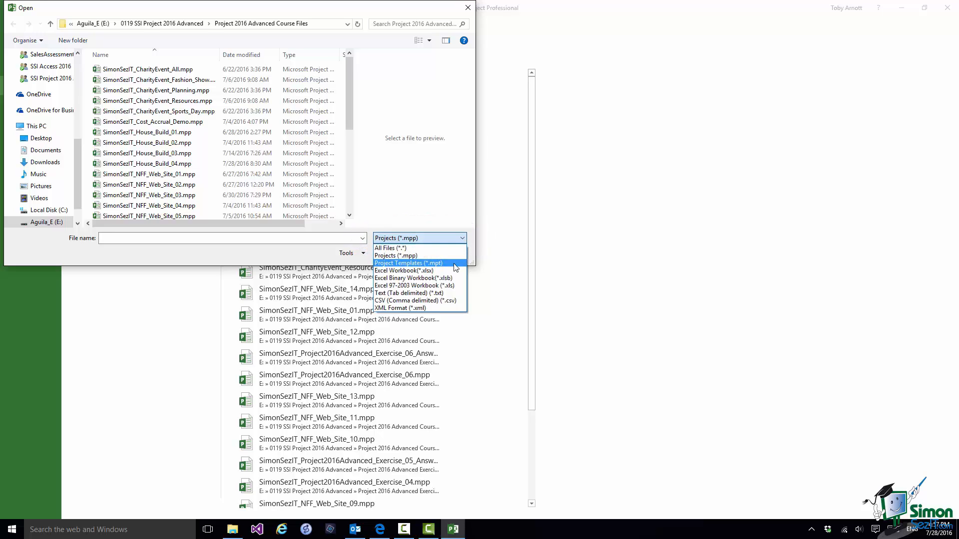
{"action": "mouse_move", "coordinate": [454, 272]}
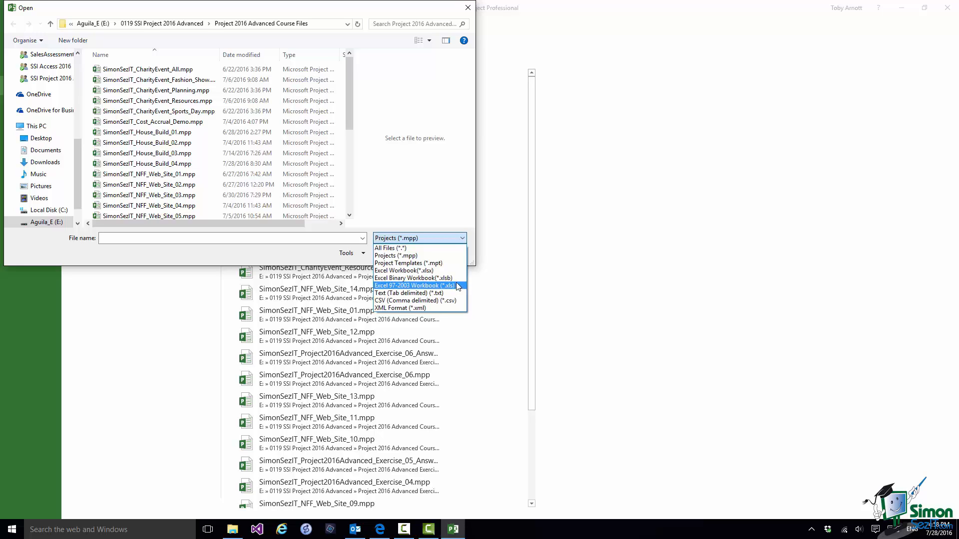
{"action": "mouse_move", "coordinate": [431, 270]}
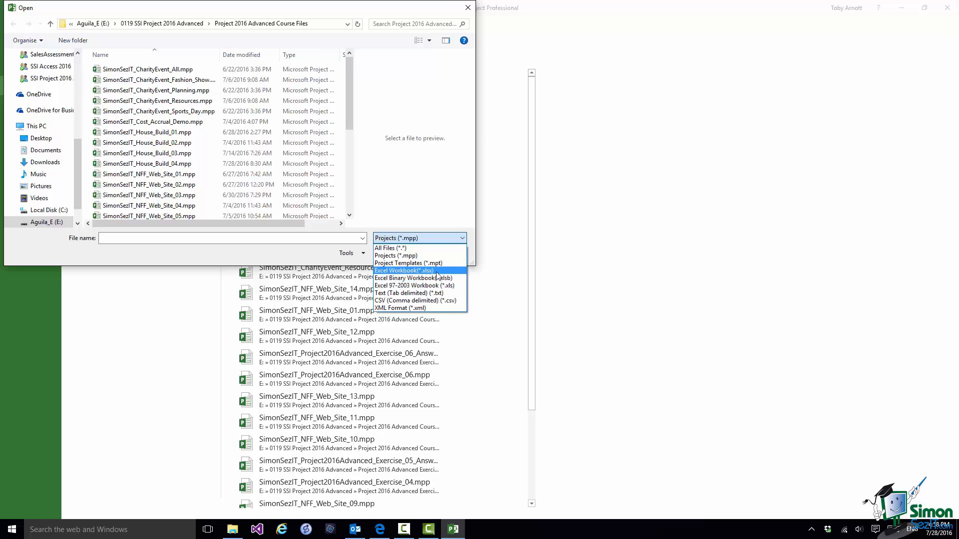
{"action": "mouse_move", "coordinate": [435, 293]}
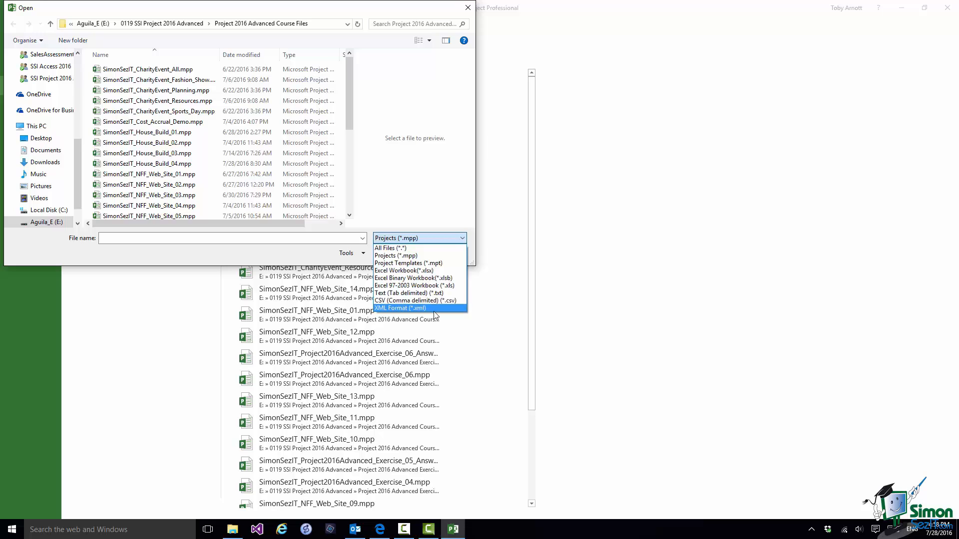
{"action": "mouse_move", "coordinate": [414, 271]}
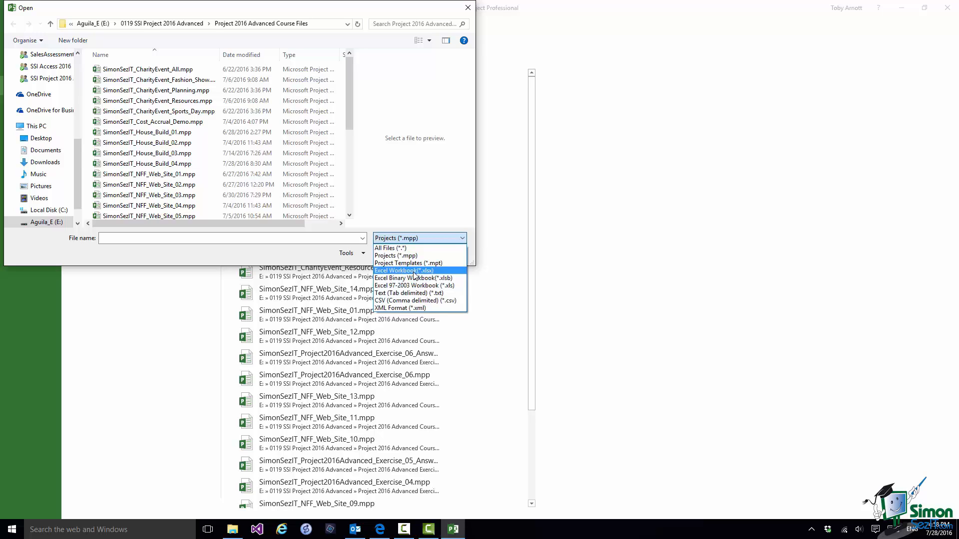
{"action": "left_click", "coordinate": [404, 271]}
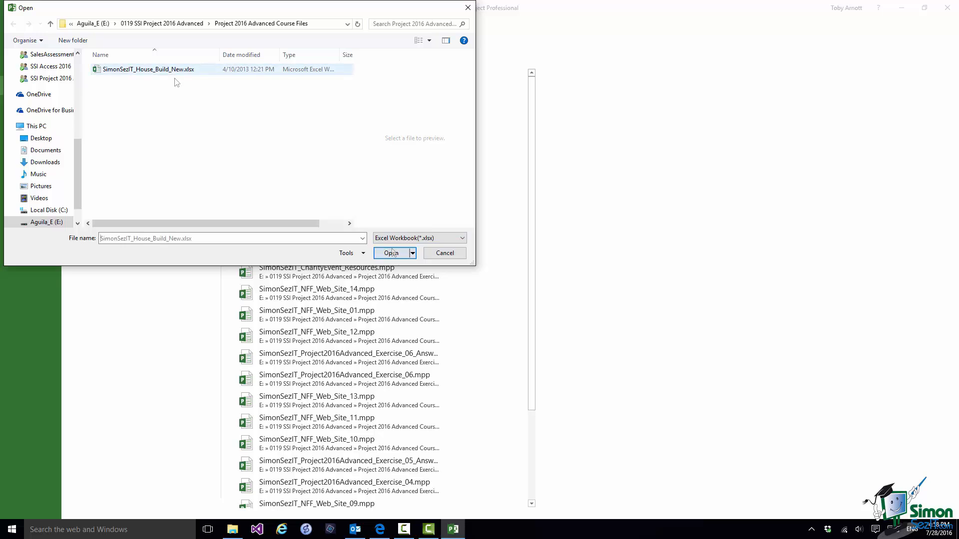
Open the workbook in the Import Wizard and choose to create a New map
{"action": "left_click", "coordinate": [444, 254]}
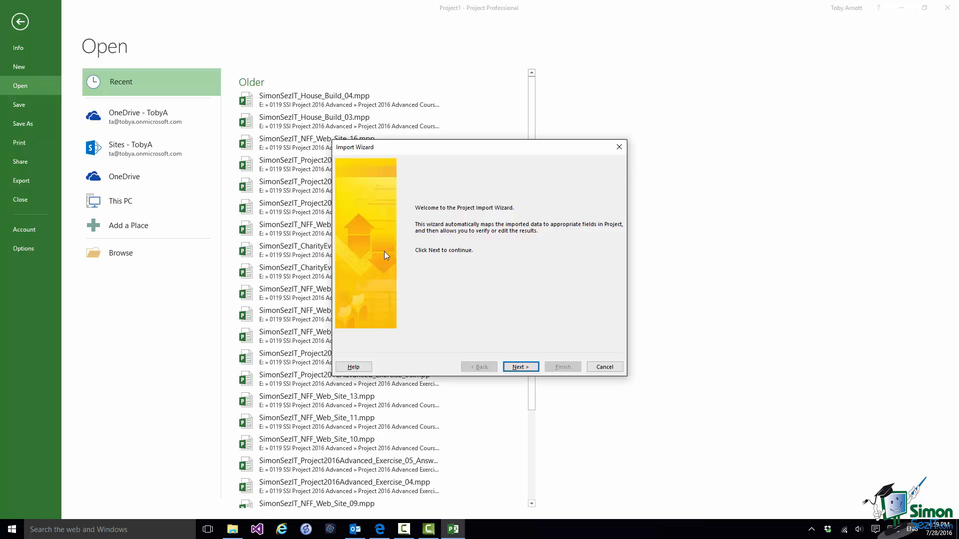
{"action": "mouse_move", "coordinate": [374, 300]}
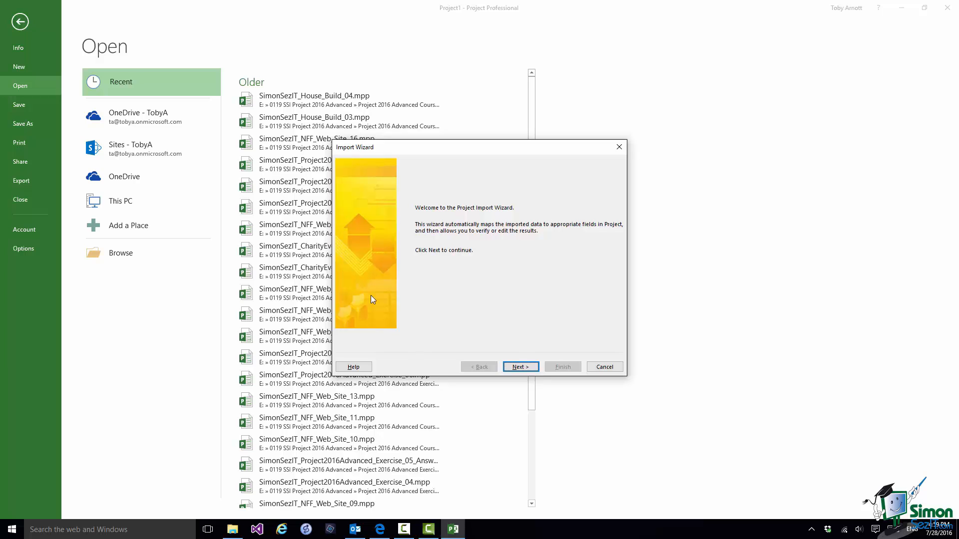
{"action": "left_click", "coordinate": [520, 367]}
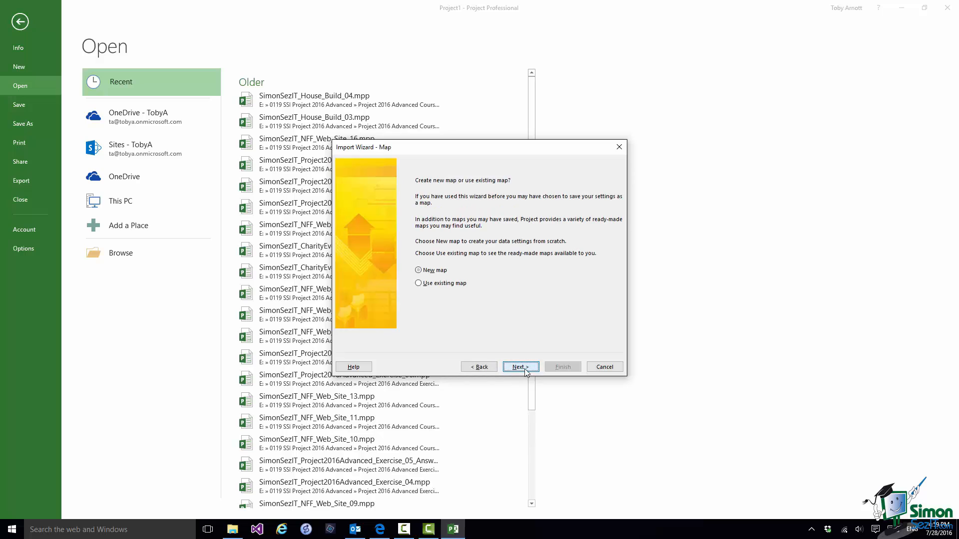
{"action": "left_click", "coordinate": [418, 271]}
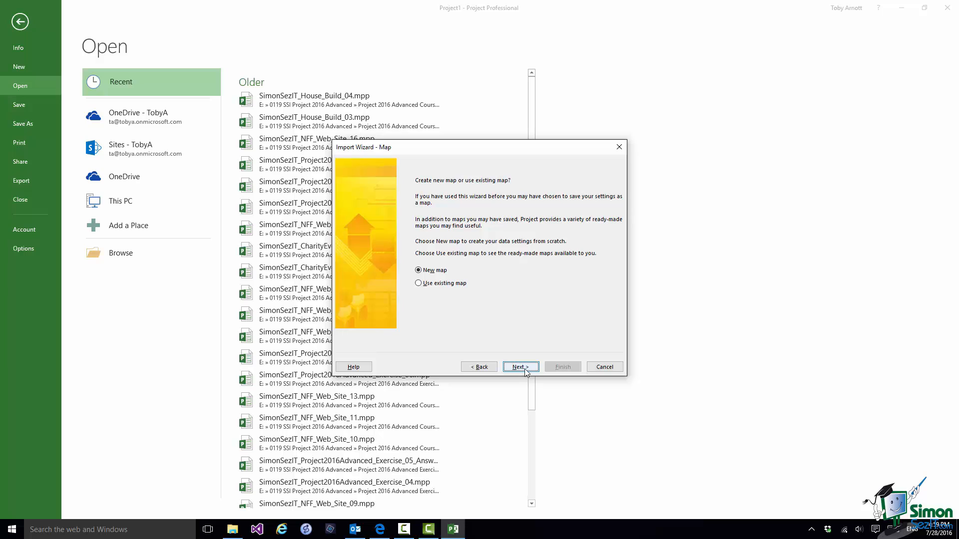
{"action": "left_click", "coordinate": [521, 367]}
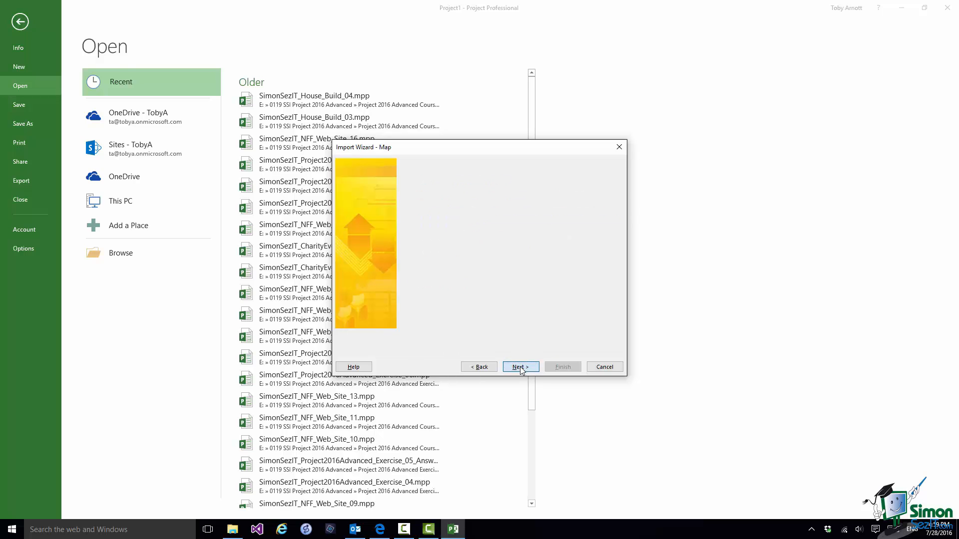
Choose 'As a new project' on the Import Mode page
{"action": "left_click", "coordinate": [521, 367]}
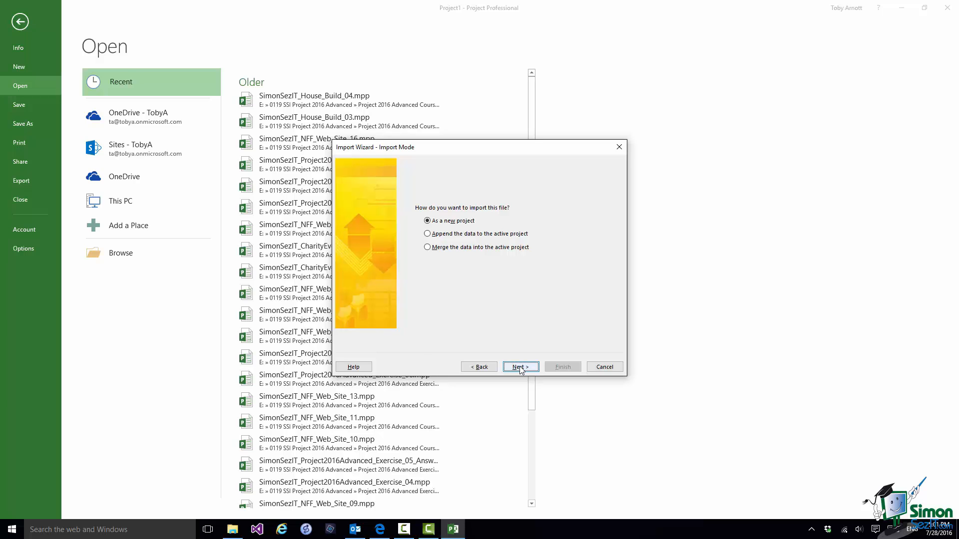
{"action": "left_click", "coordinate": [521, 367]}
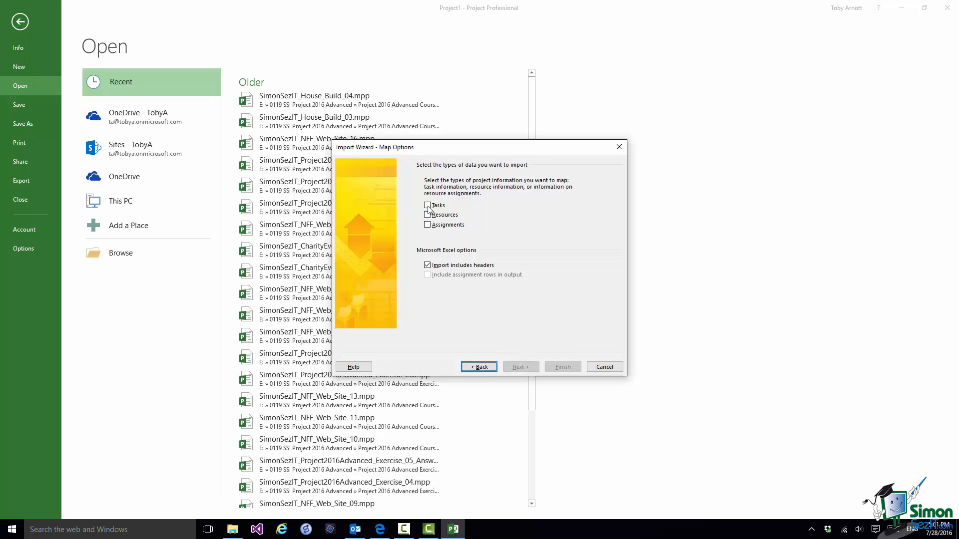
Select Tasks with headers included on Map Options and advance to task mapping
{"action": "left_click", "coordinate": [426, 205]}
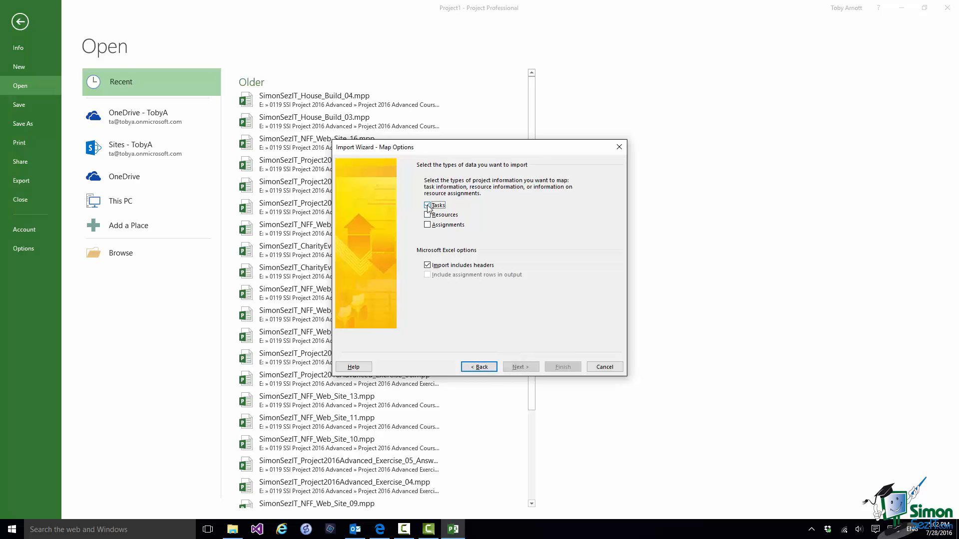
{"action": "left_click", "coordinate": [427, 205]}
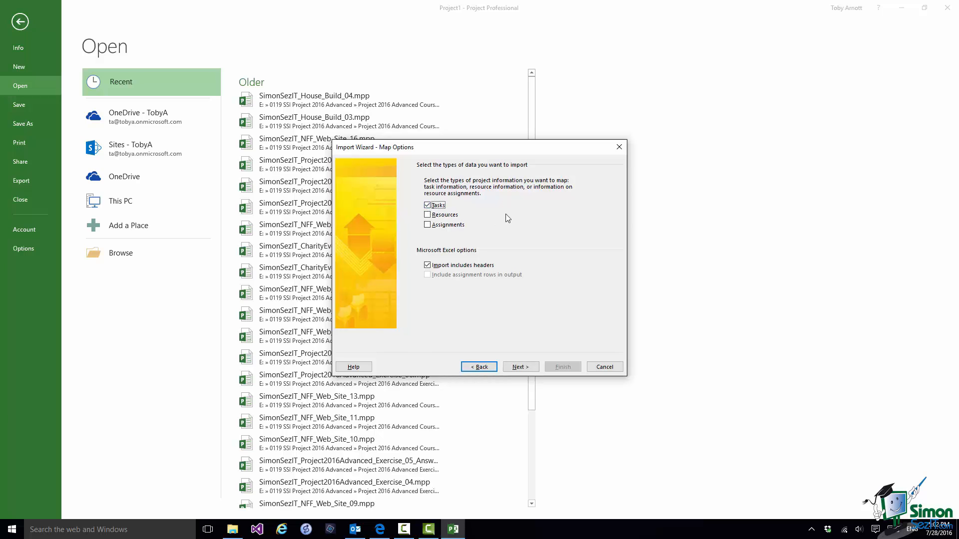
{"action": "mouse_move", "coordinate": [506, 267]}
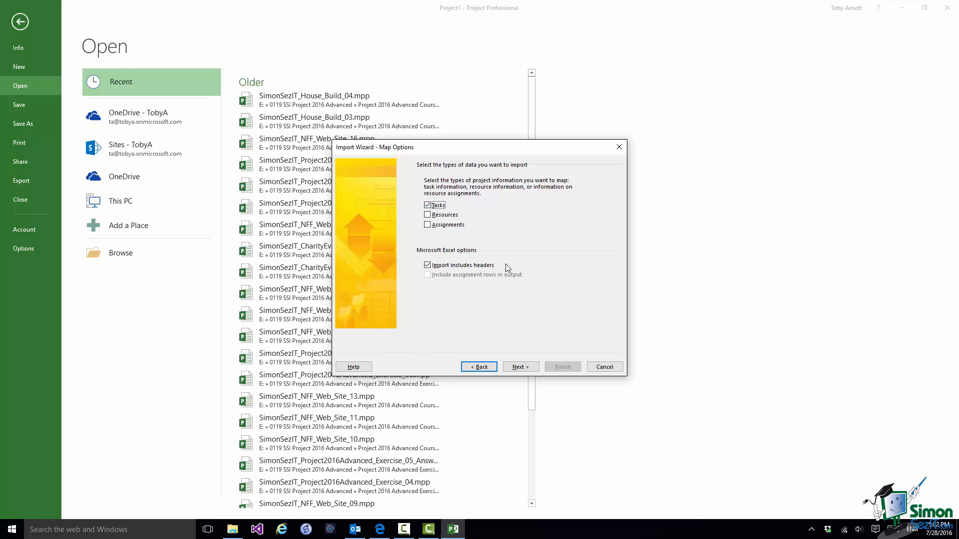
{"action": "mouse_move", "coordinate": [475, 268]}
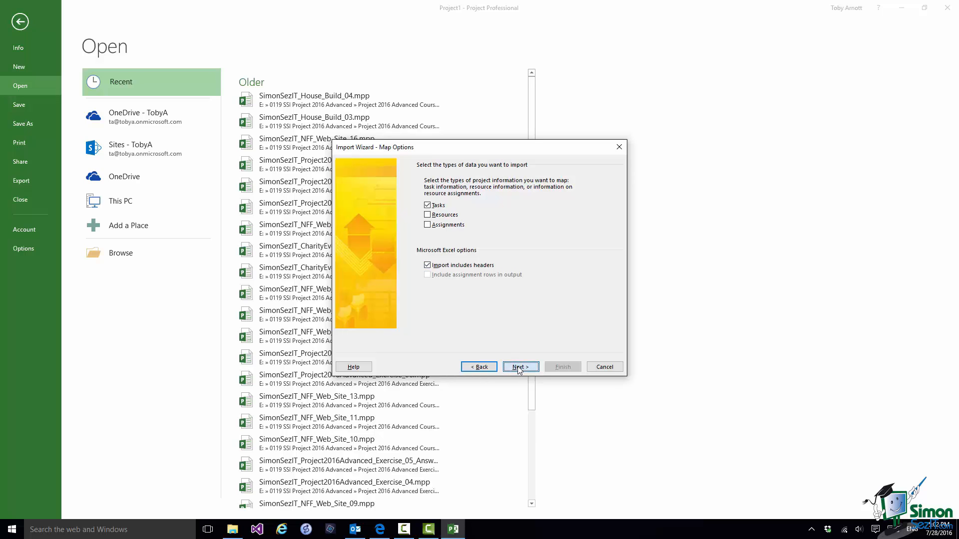
{"action": "left_click", "coordinate": [521, 367]}
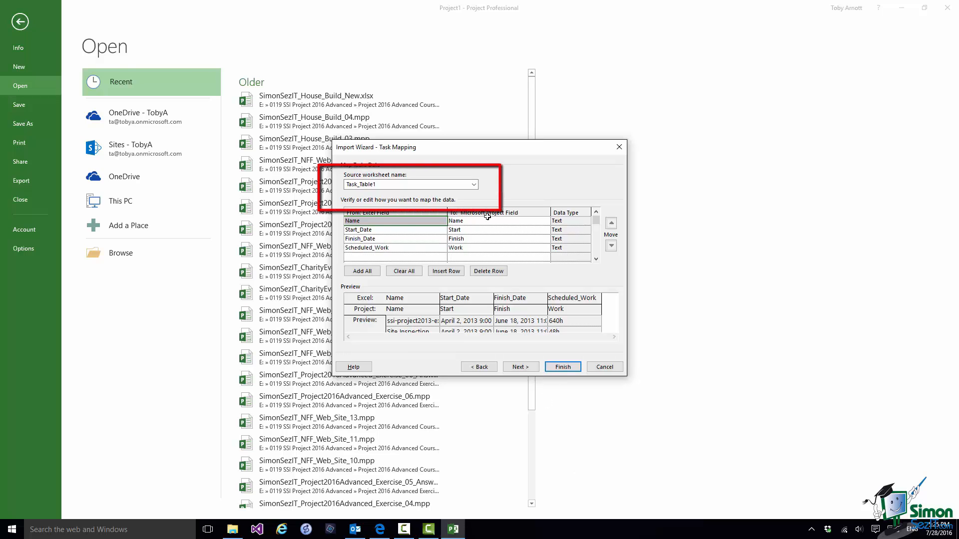
Use worksheet Task_Table1 and keep Scheduled_Work mapped to the Work field
{"action": "left_click", "coordinate": [476, 184]}
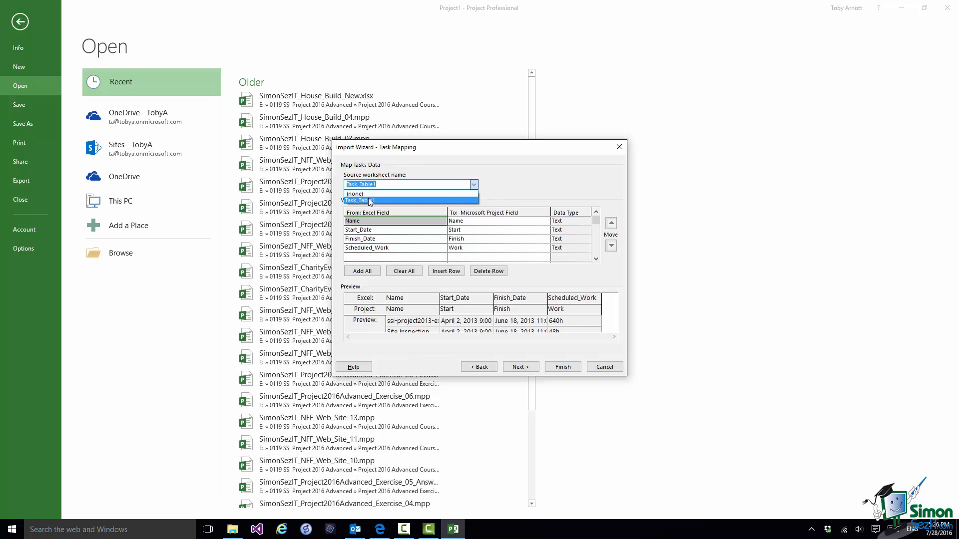
{"action": "left_click", "coordinate": [360, 201]}
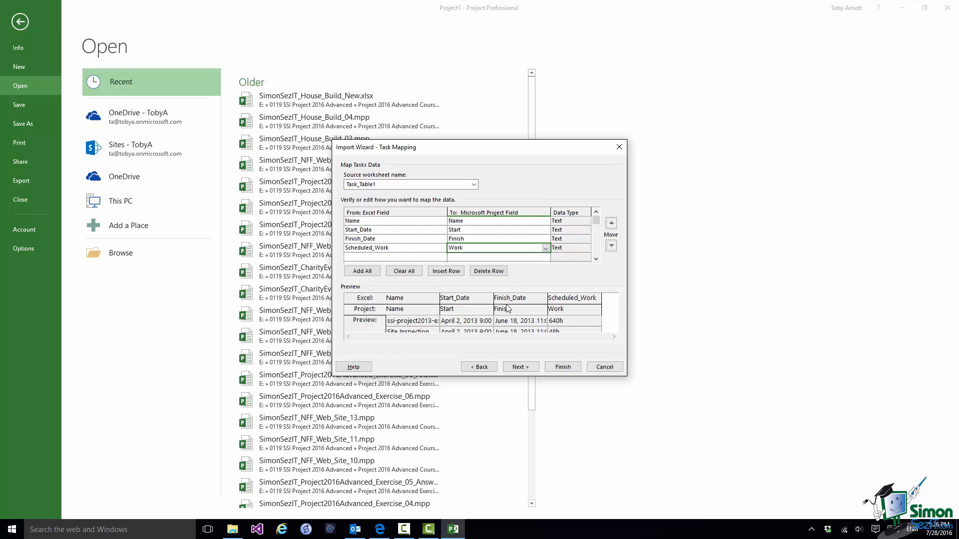
{"action": "mouse_move", "coordinate": [488, 282]}
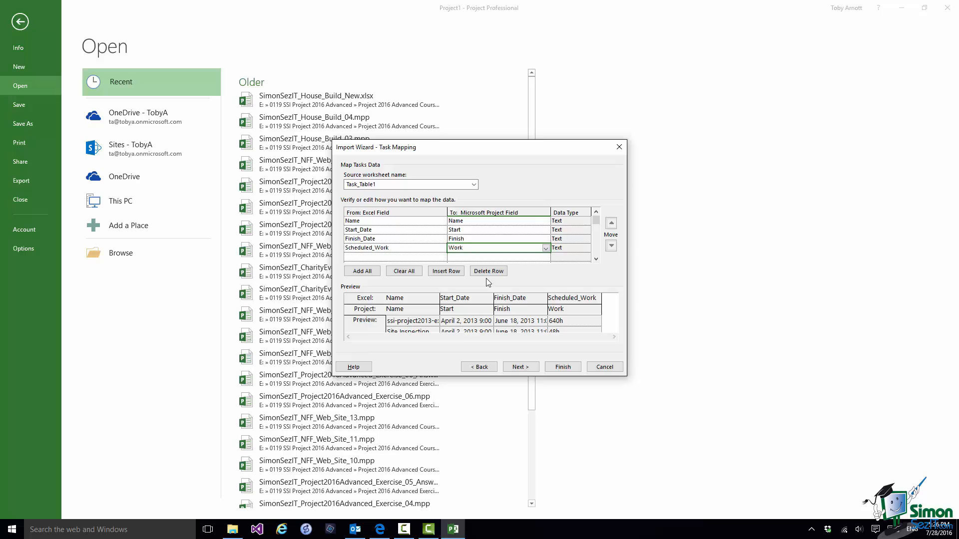
{"action": "left_click", "coordinate": [365, 239]}
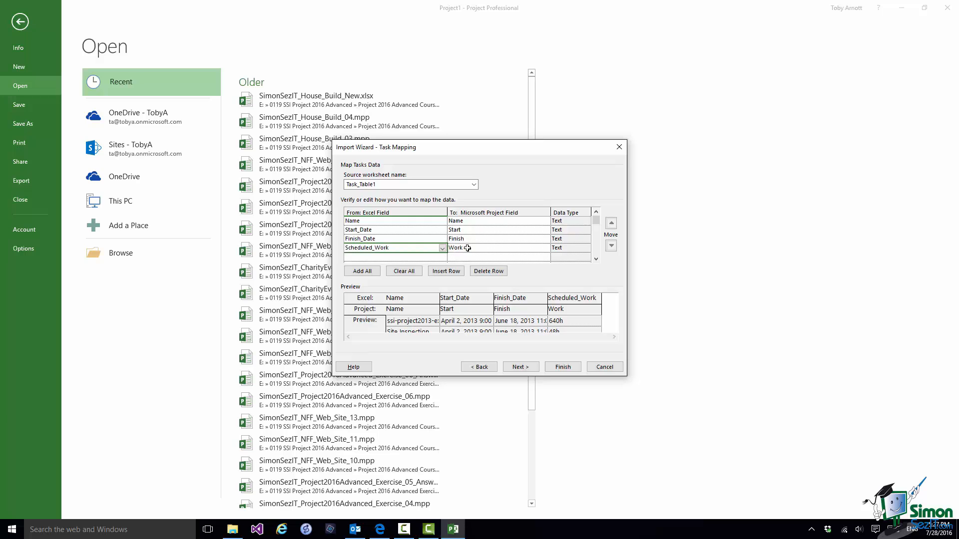
{"action": "left_click", "coordinate": [490, 247]}
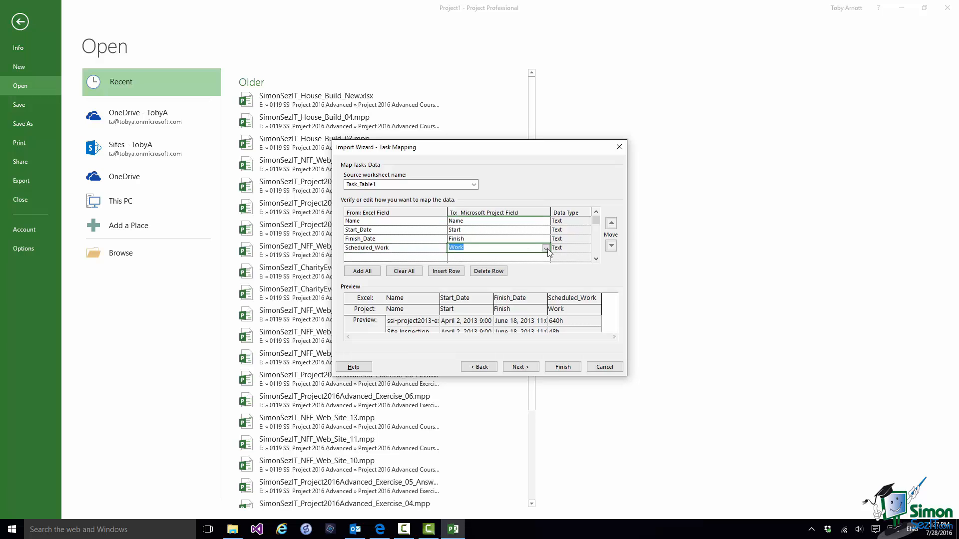
{"action": "left_click", "coordinate": [545, 248]}
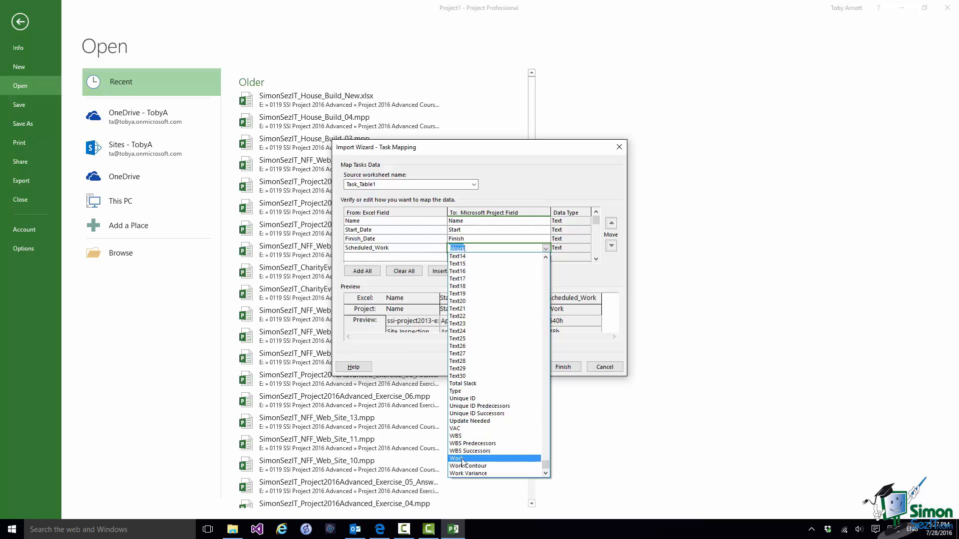
{"action": "left_click", "coordinate": [457, 458]}
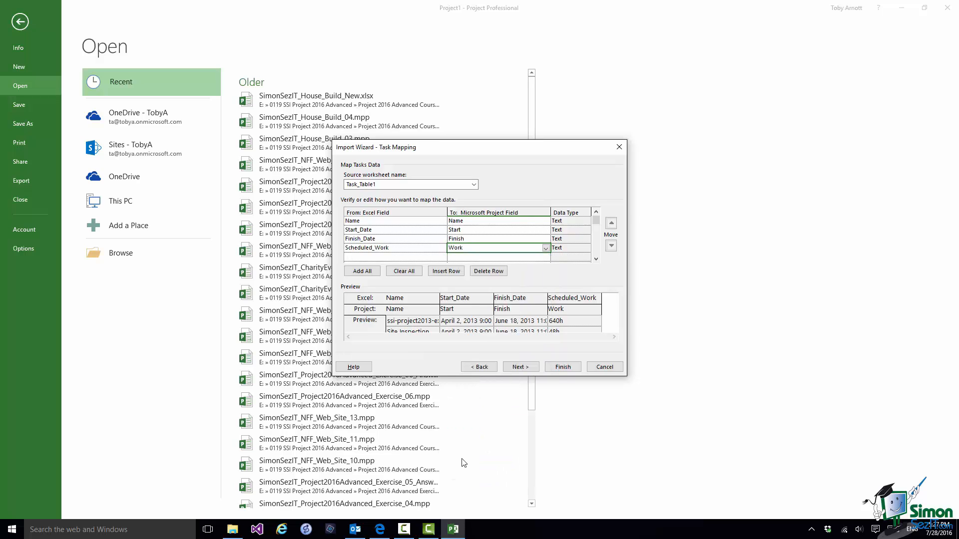
{"action": "mouse_move", "coordinate": [485, 458]}
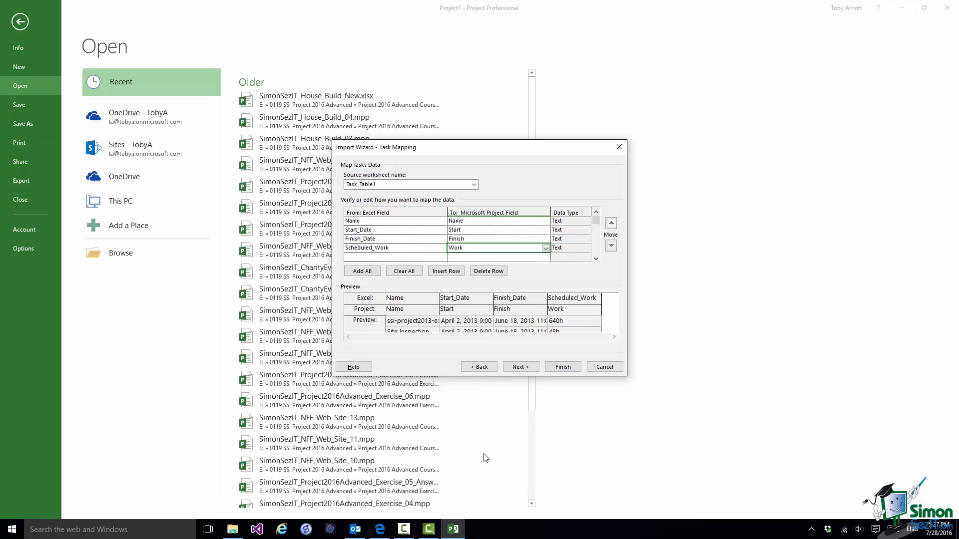
Save the map as 'TA House Build Import Map' and finish the import
{"action": "left_click", "coordinate": [521, 366]}
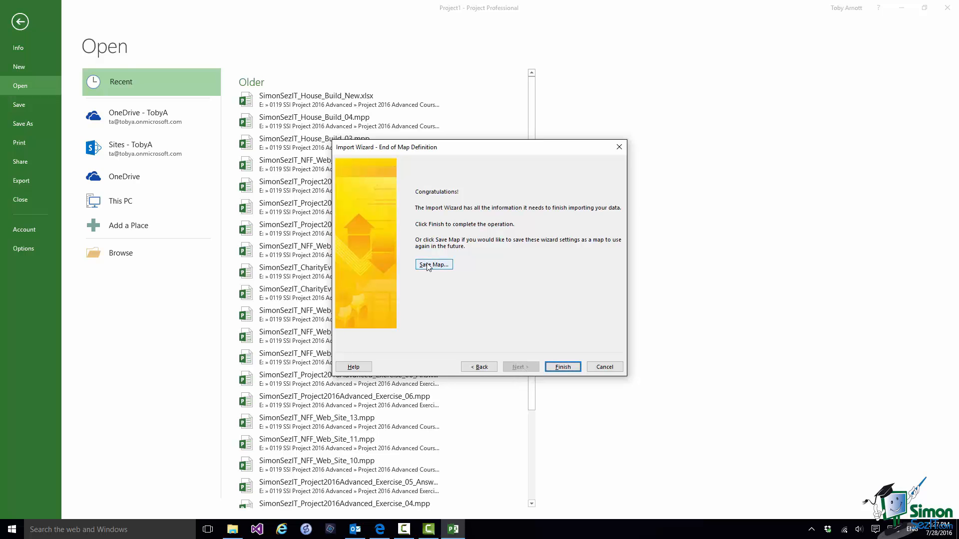
{"action": "left_click", "coordinate": [433, 265]}
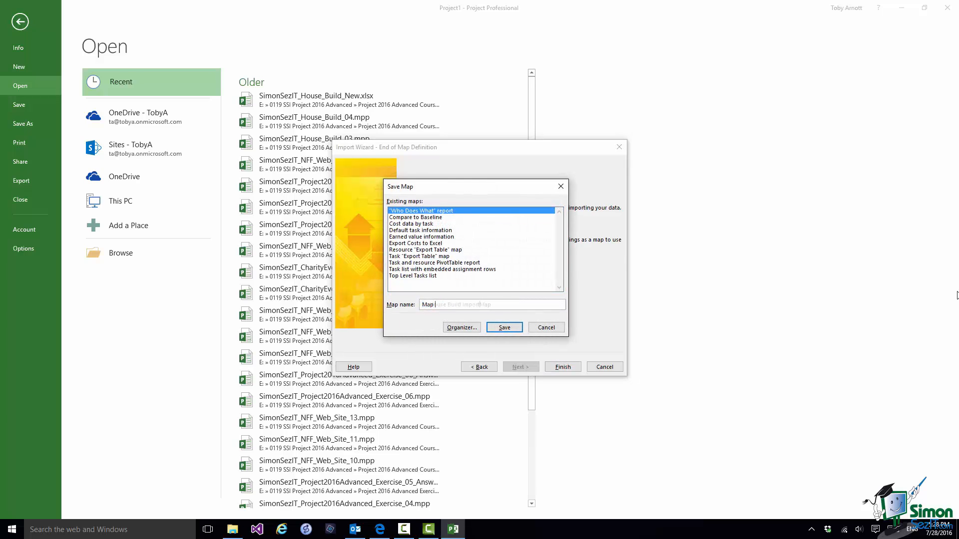
{"action": "type", "text": "TA House Build Import Map"}
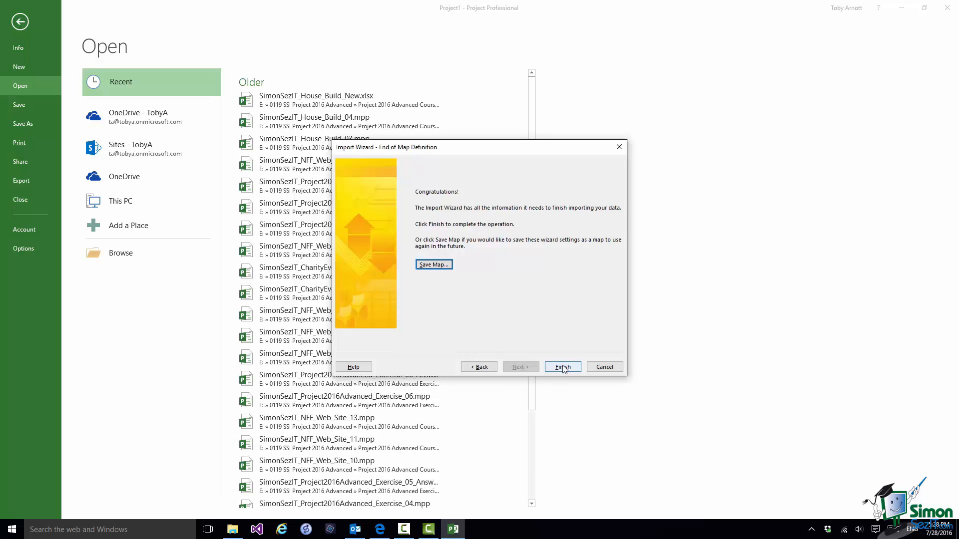
{"action": "left_click", "coordinate": [563, 366]}
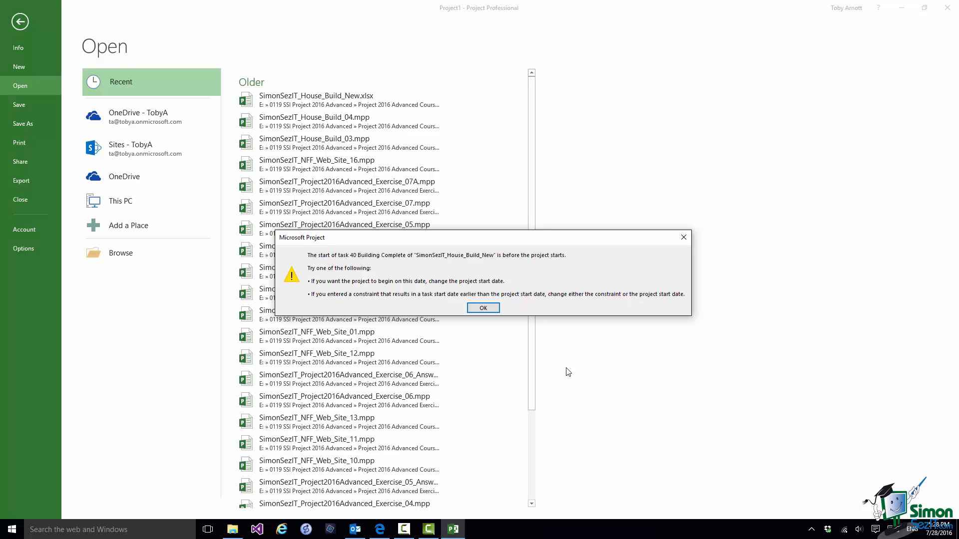
{"action": "mouse_move", "coordinate": [682, 384]}
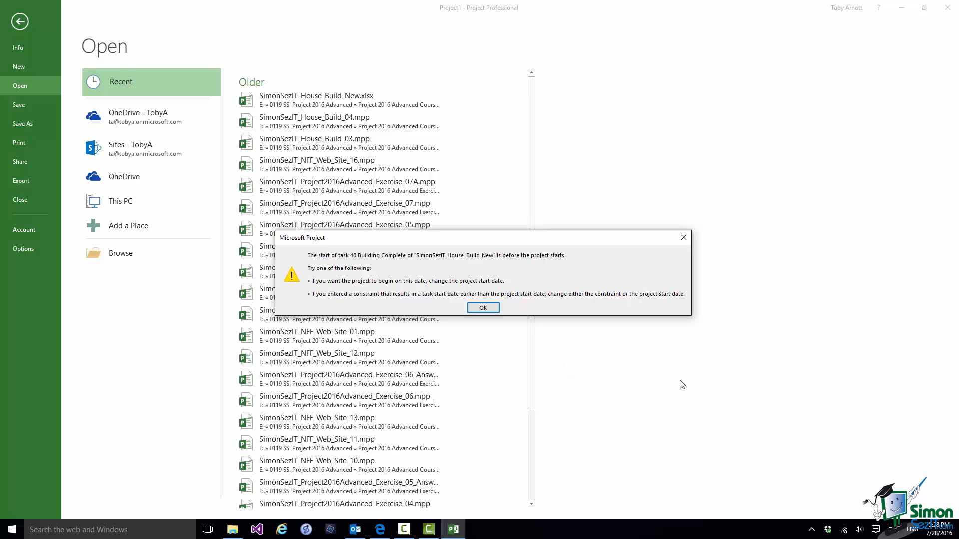
{"action": "mouse_move", "coordinate": [660, 389]}
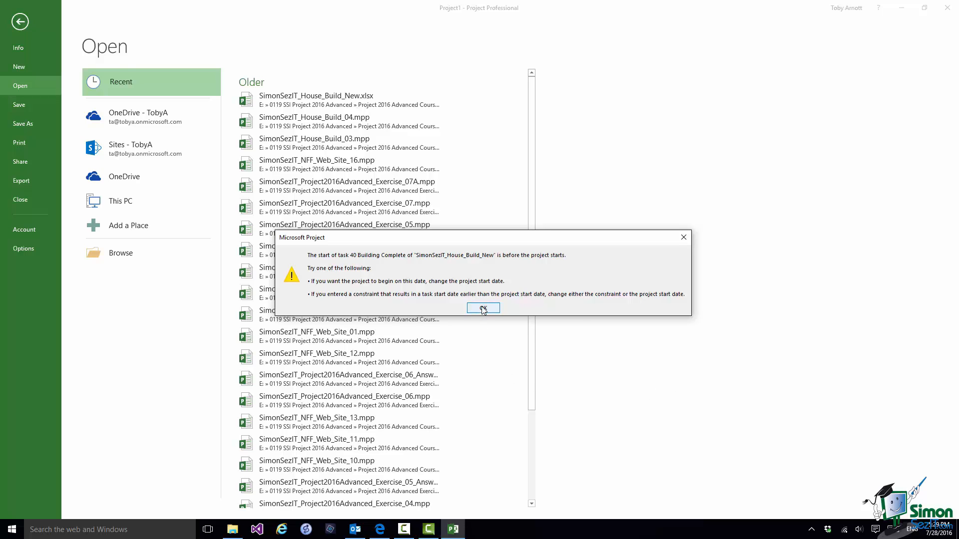
Acknowledge the task 40 start-date warning with OK
{"action": "left_click", "coordinate": [483, 308]}
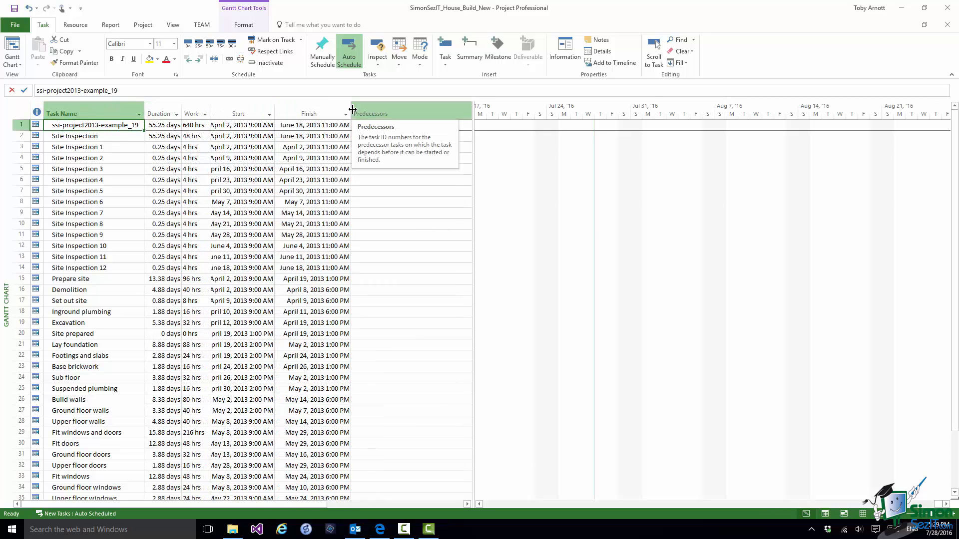
{"action": "mouse_move", "coordinate": [286, 73]}
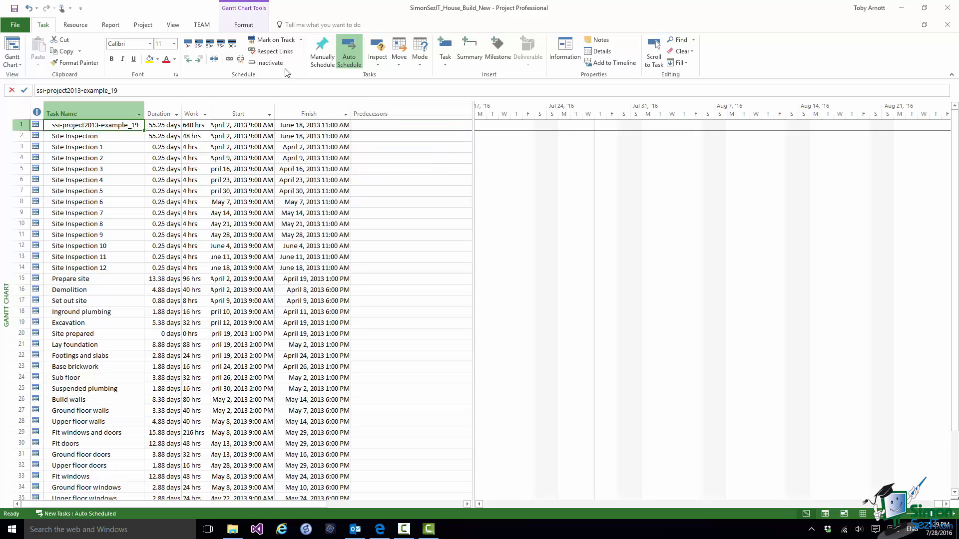
Set the project start date to April 1, 2013 in Project Information
{"action": "left_click", "coordinate": [143, 25]}
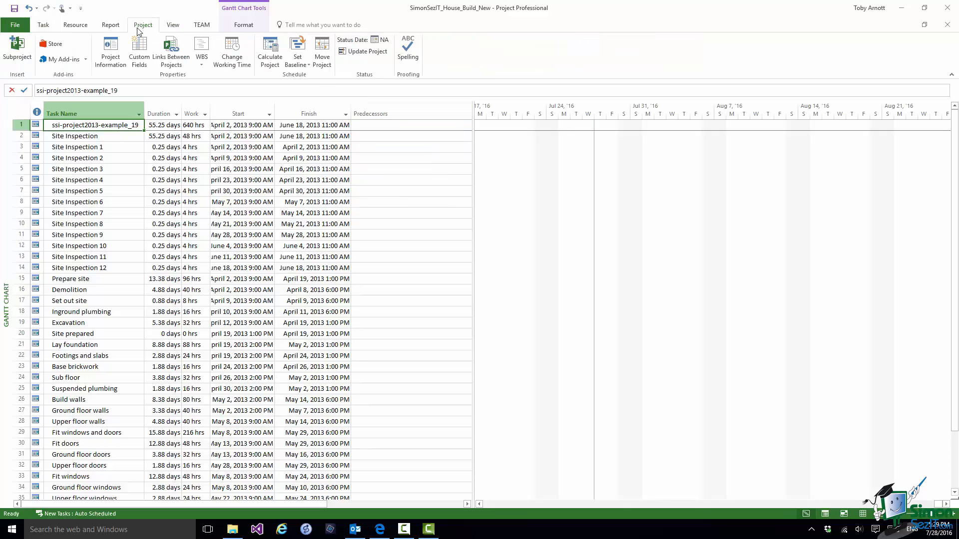
{"action": "left_click", "coordinate": [110, 51]}
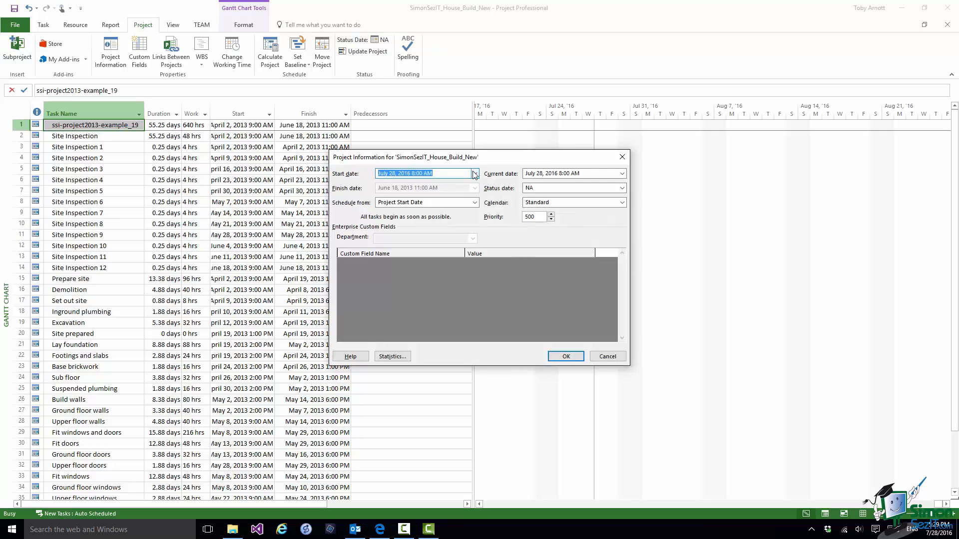
{"action": "left_click", "coordinate": [473, 174]}
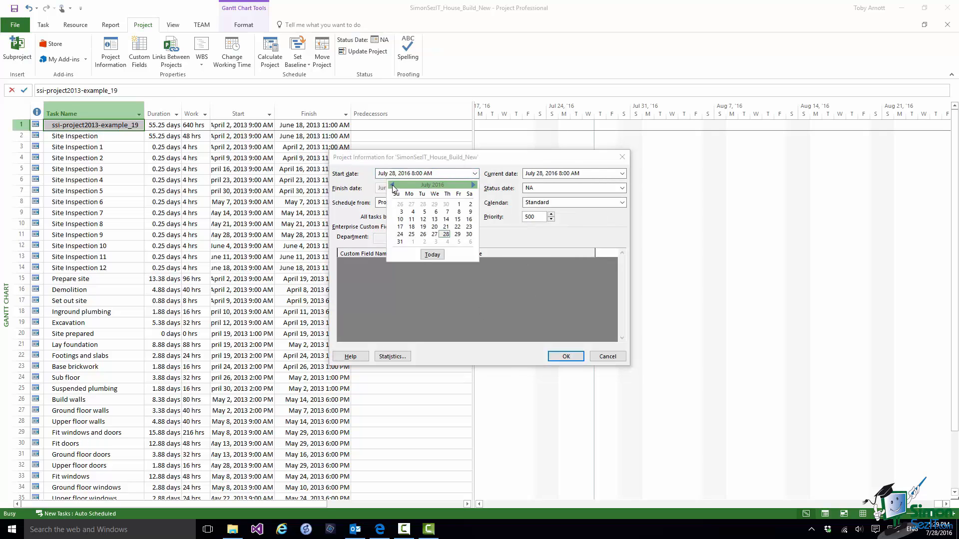
{"action": "left_click", "coordinate": [393, 185]}
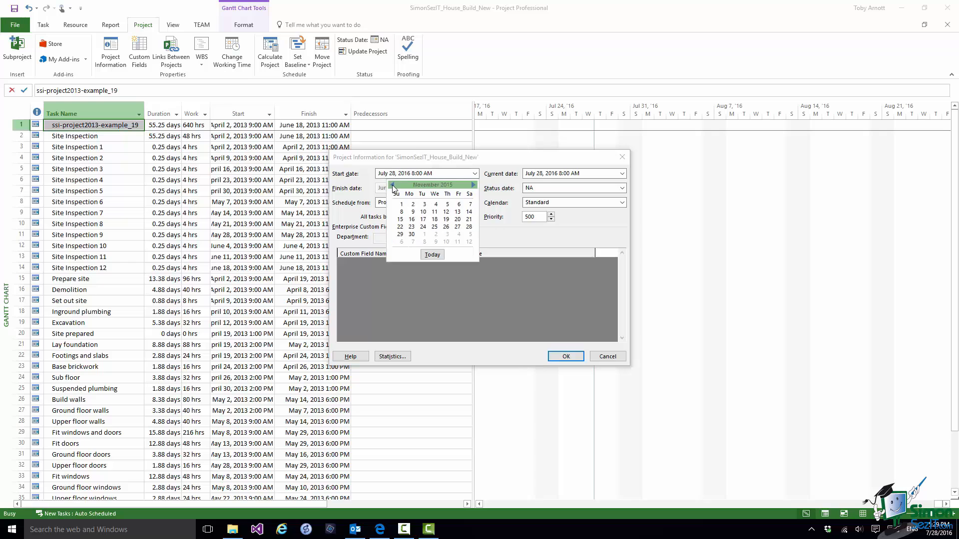
{"action": "left_click", "coordinate": [393, 185]}
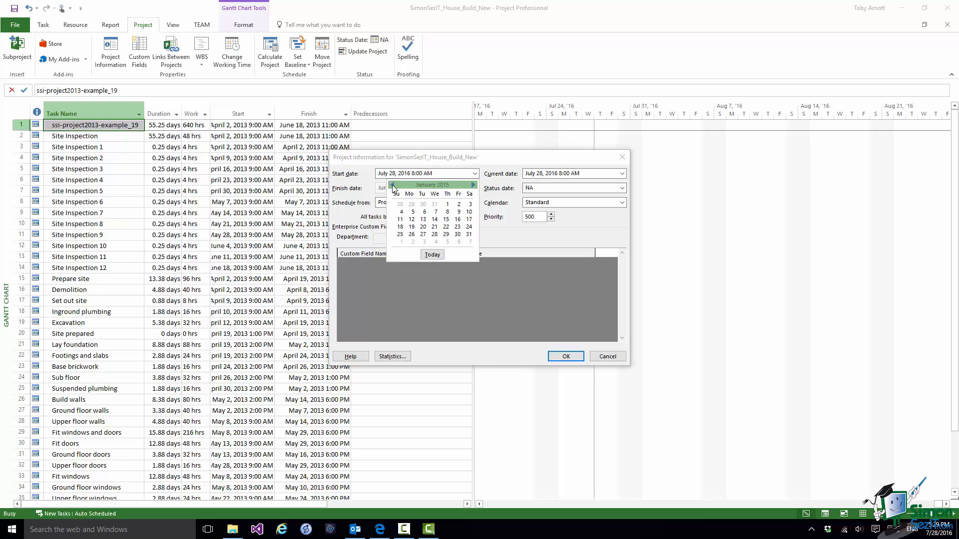
{"action": "left_click", "coordinate": [473, 185]}
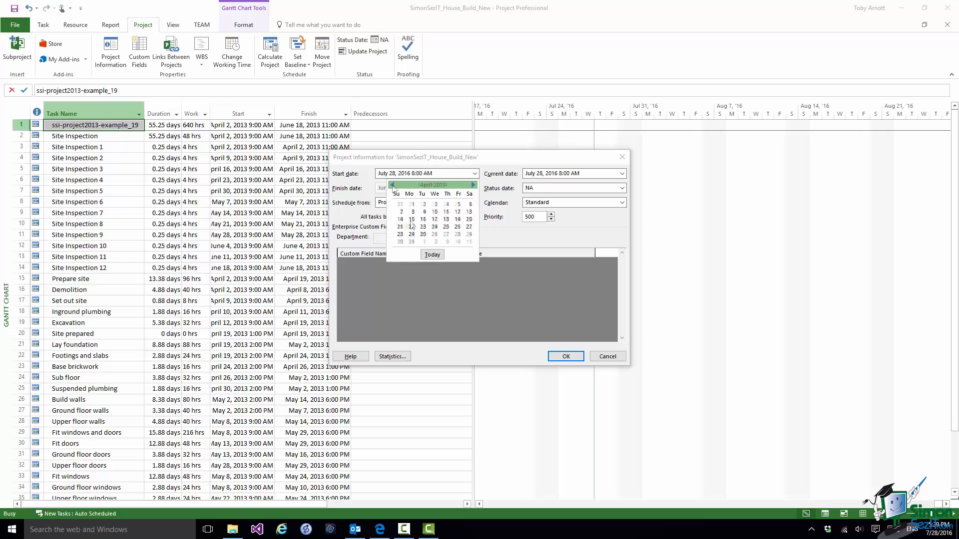
{"action": "left_click", "coordinate": [400, 204]}
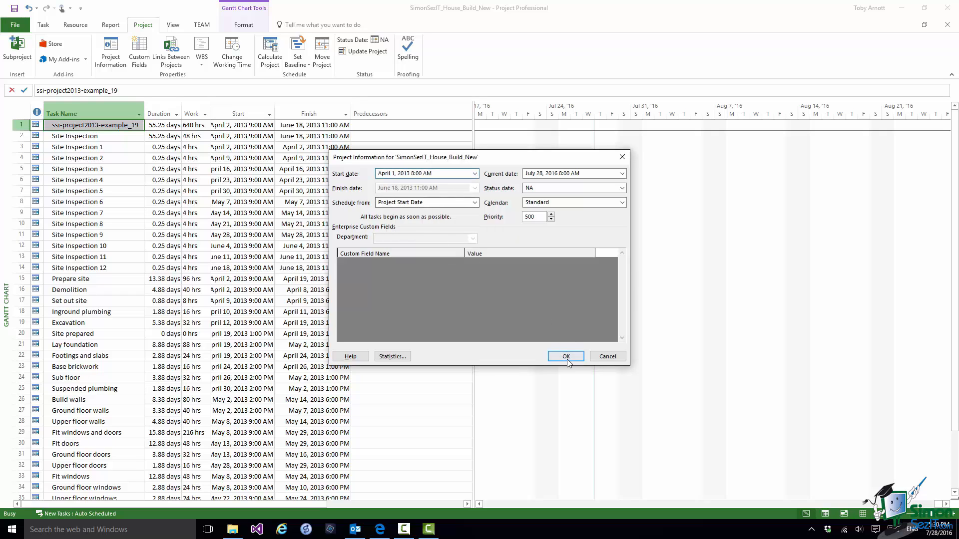
{"action": "left_click", "coordinate": [565, 356]}
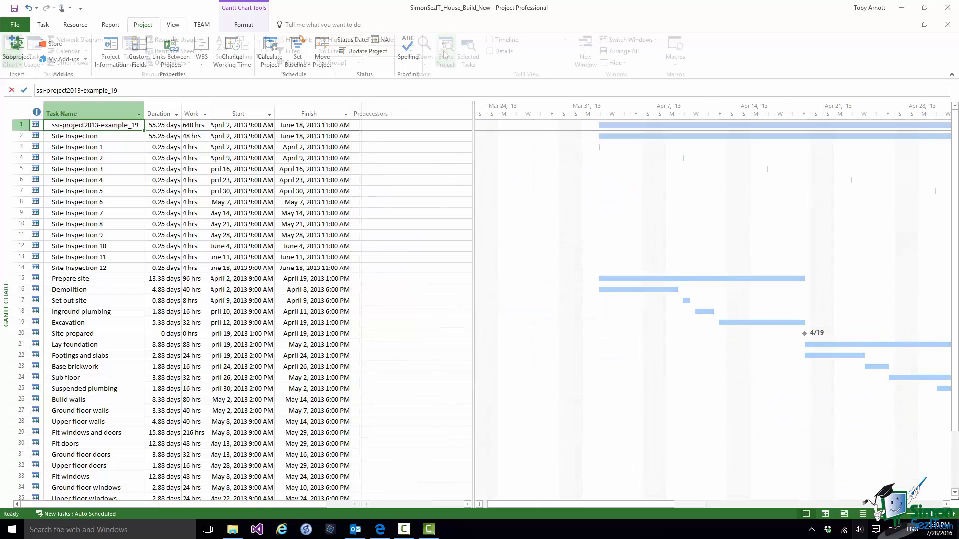
{"action": "left_click", "coordinate": [173, 25]}
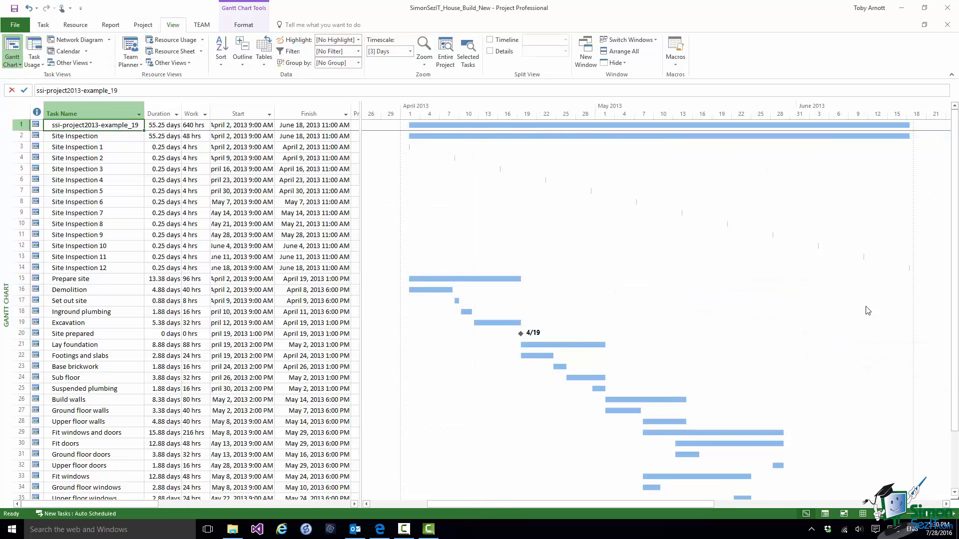
{"action": "mouse_move", "coordinate": [899, 357]}
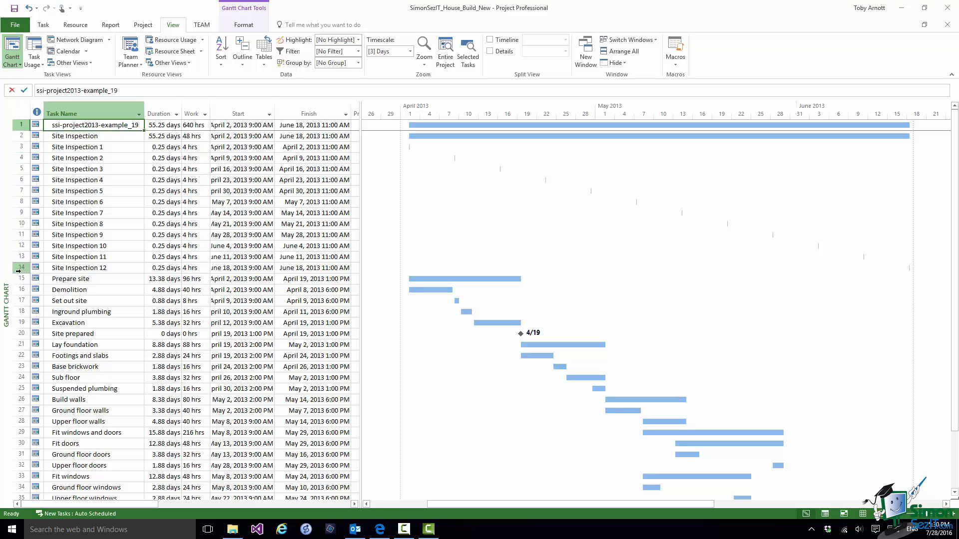
Indent Site Inspection 1–12 (rows 3–14) under the Site Inspection task
{"action": "left_click", "coordinate": [77, 146]}
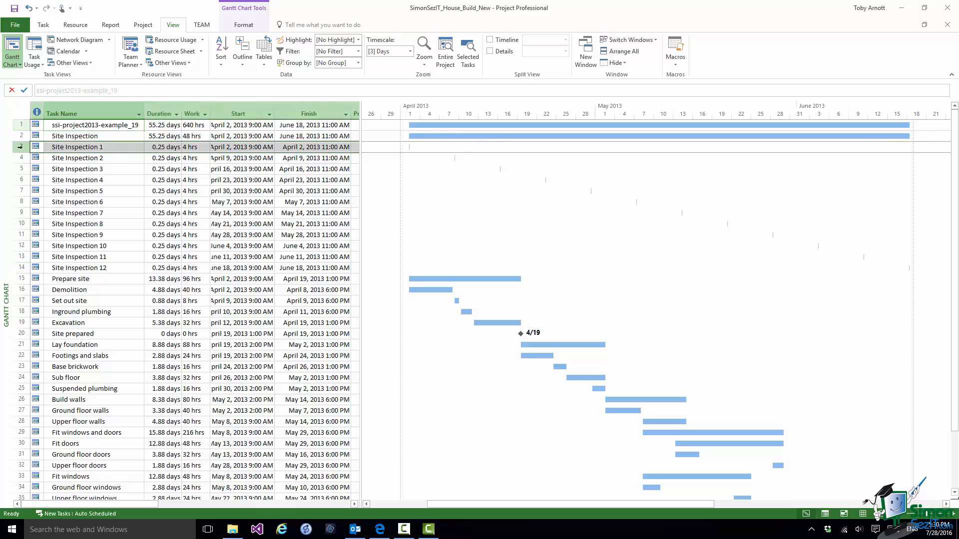
{"action": "left_click", "coordinate": [74, 136]}
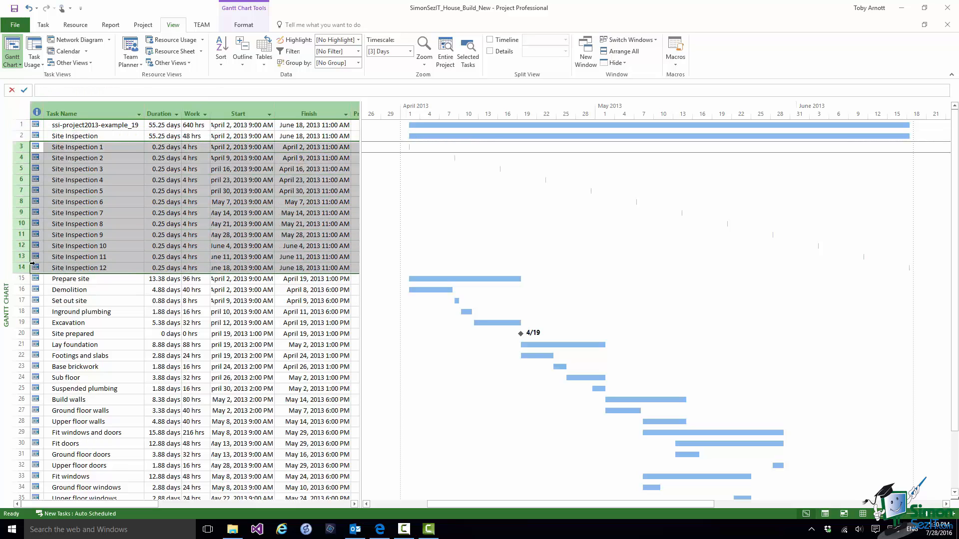
{"action": "left_click", "coordinate": [43, 25]}
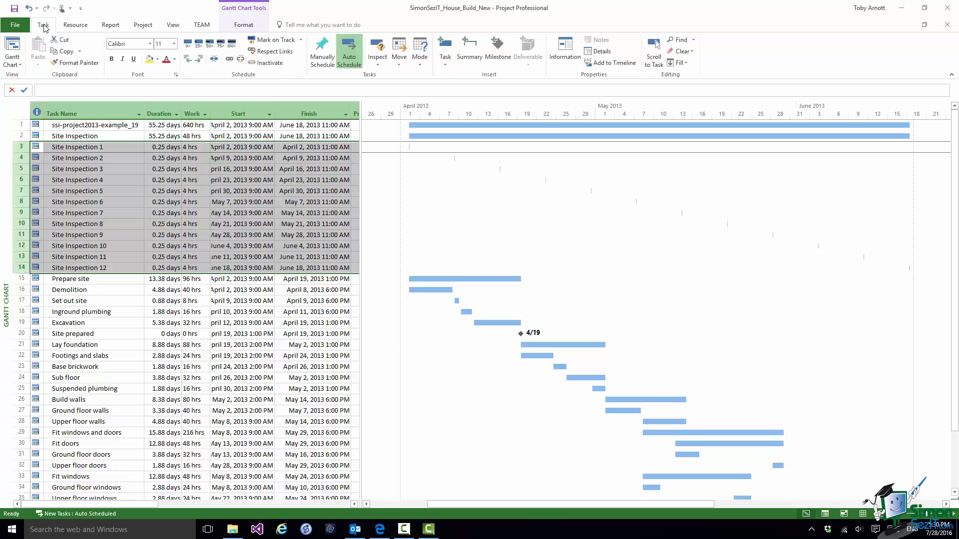
{"action": "left_click", "coordinate": [199, 58]}
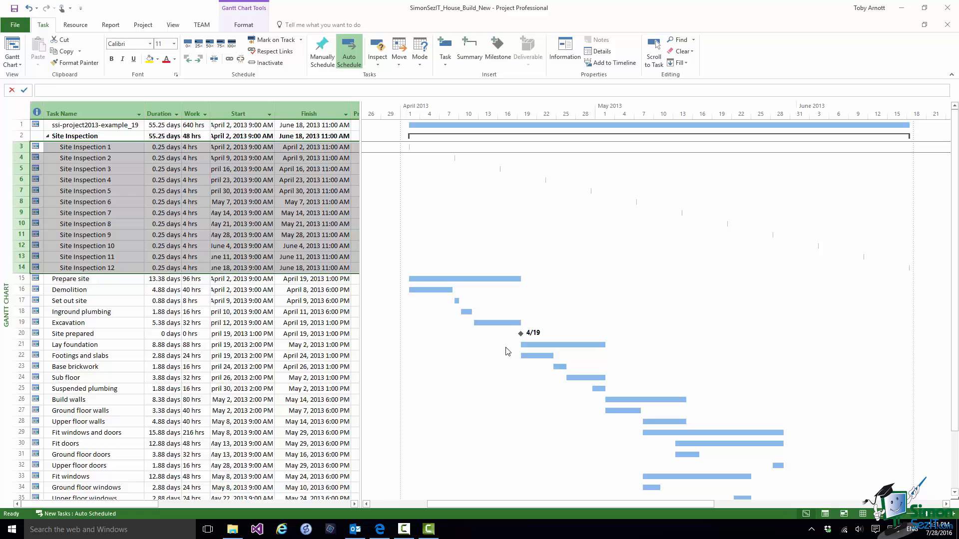
{"action": "mouse_move", "coordinate": [222, 191]}
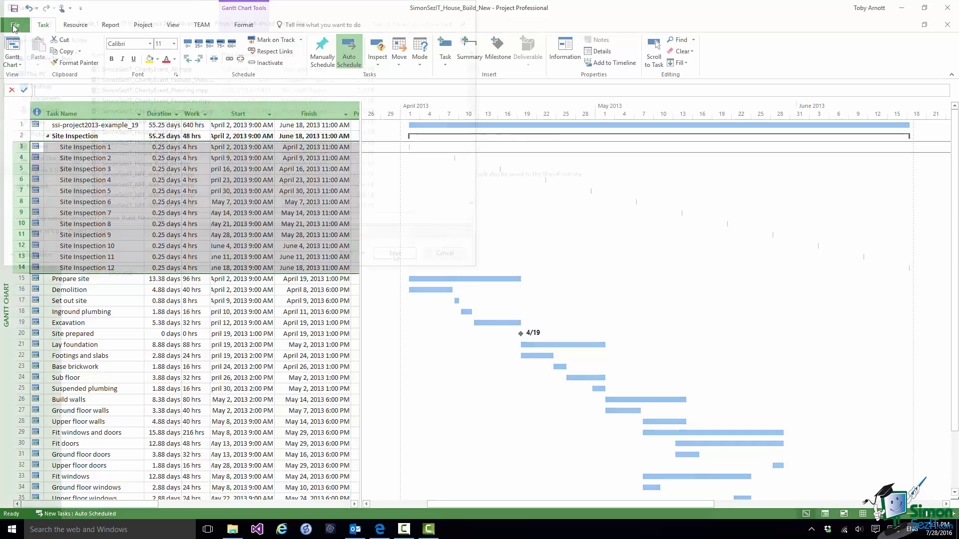
Close the house build project and return to the File menu
{"action": "left_click", "coordinate": [394, 253]}
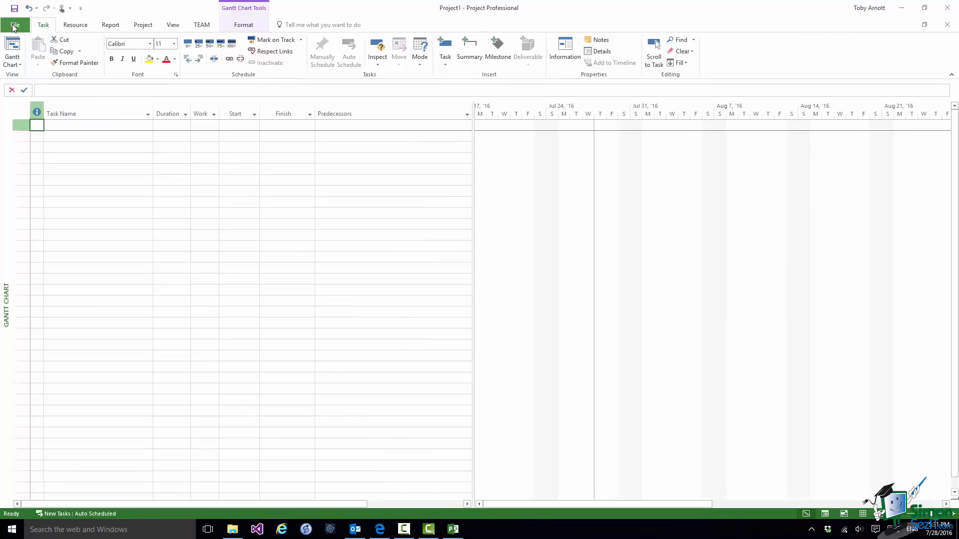
{"action": "left_click", "coordinate": [15, 25]}
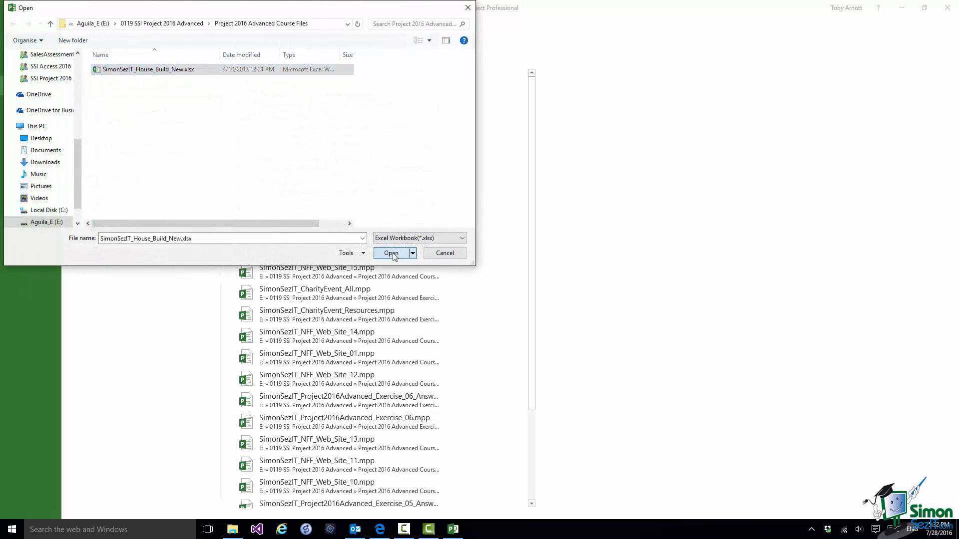
Open the house build workbook and choose the saved TA House Build Import Map
{"action": "left_click", "coordinate": [391, 253]}
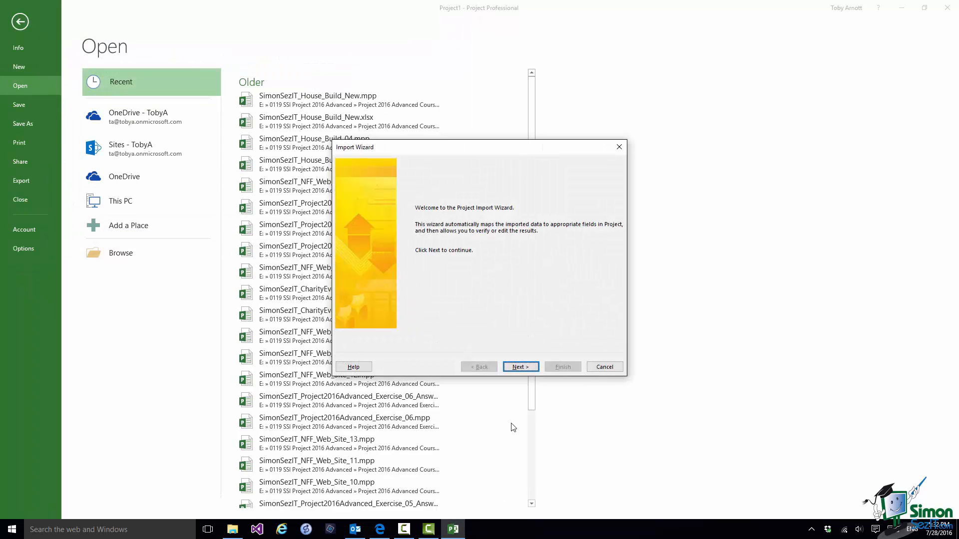
{"action": "left_click", "coordinate": [521, 366]}
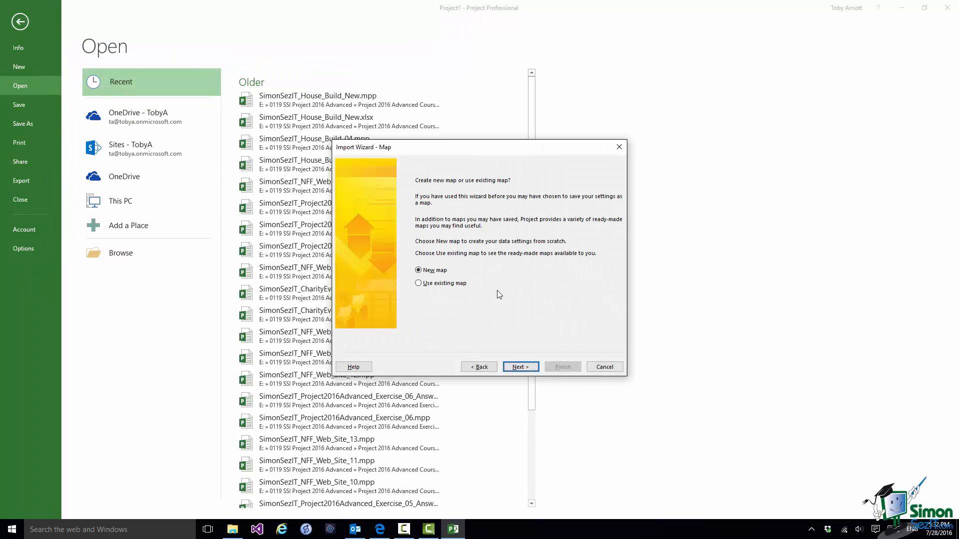
{"action": "mouse_move", "coordinate": [420, 287]}
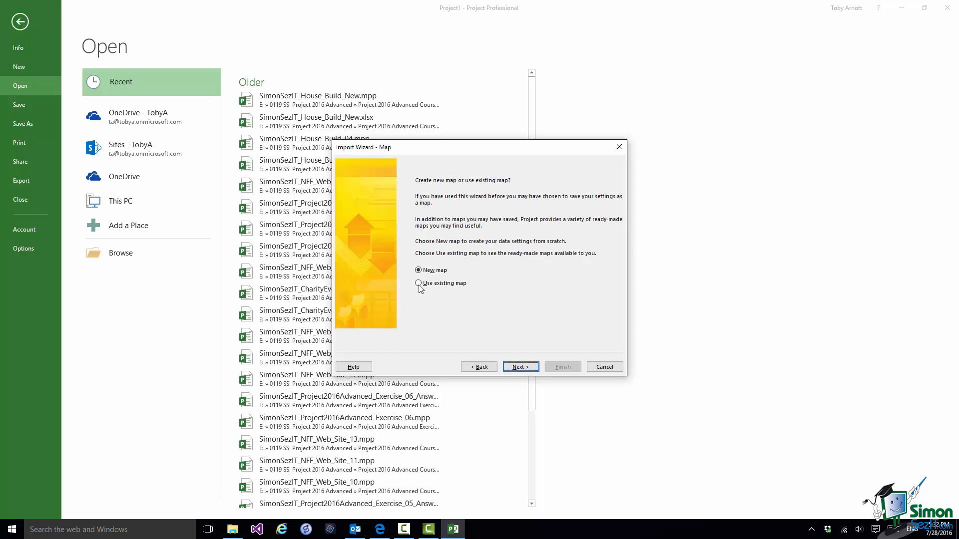
{"action": "left_click", "coordinate": [417, 284]}
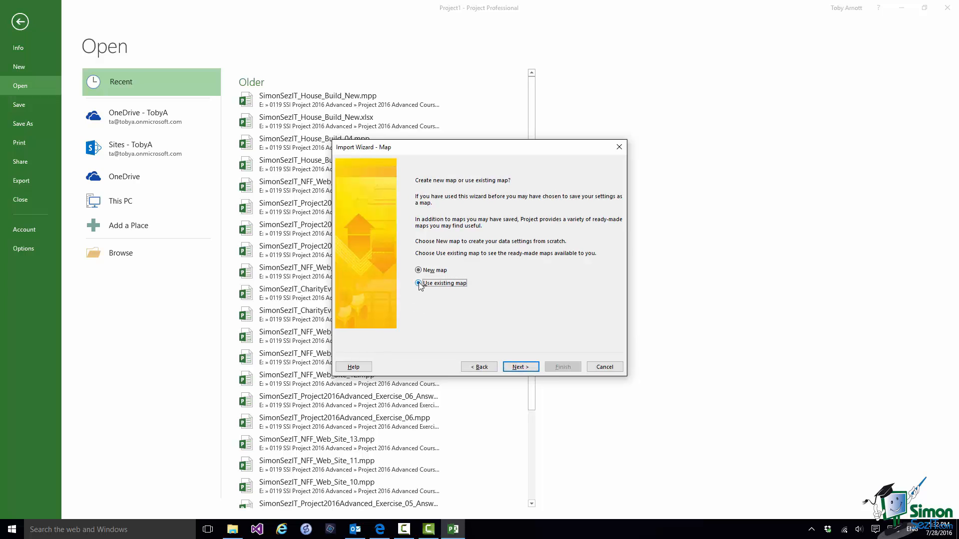
{"action": "left_click", "coordinate": [521, 367]}
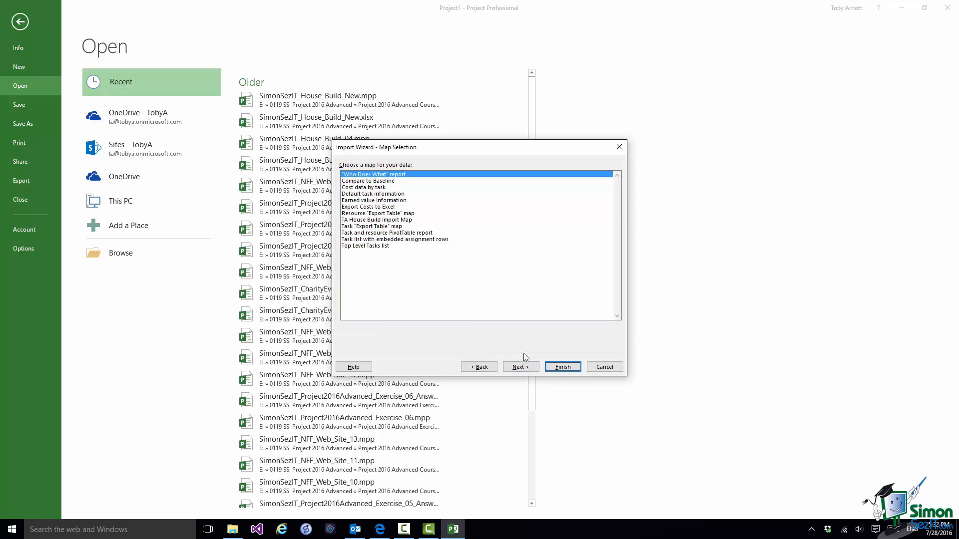
{"action": "left_click", "coordinate": [376, 220]}
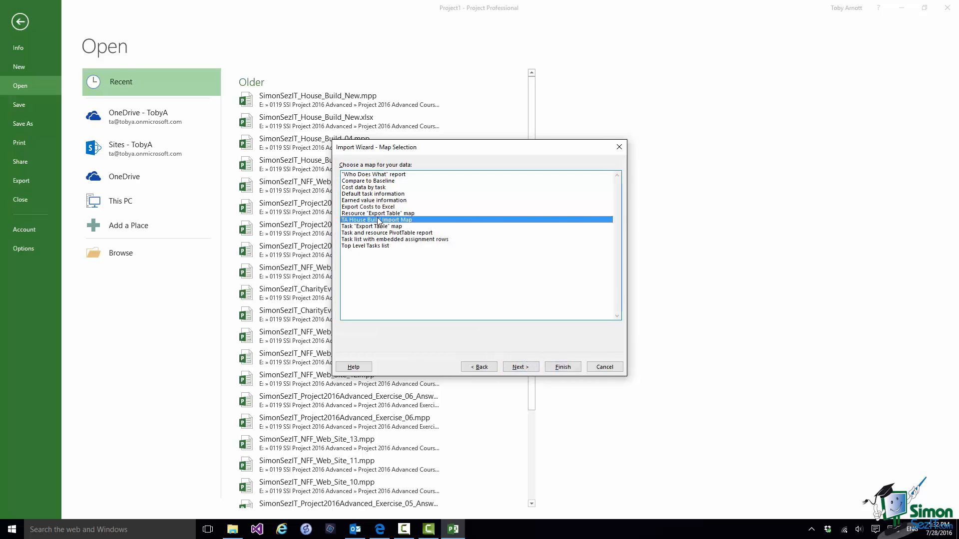
{"action": "mouse_move", "coordinate": [461, 288]}
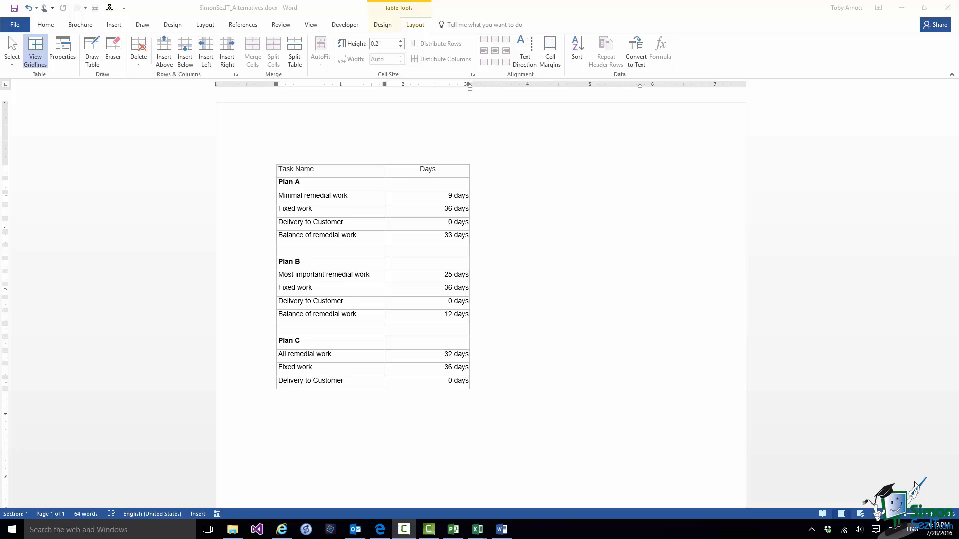
{"action": "mouse_move", "coordinate": [692, 321]}
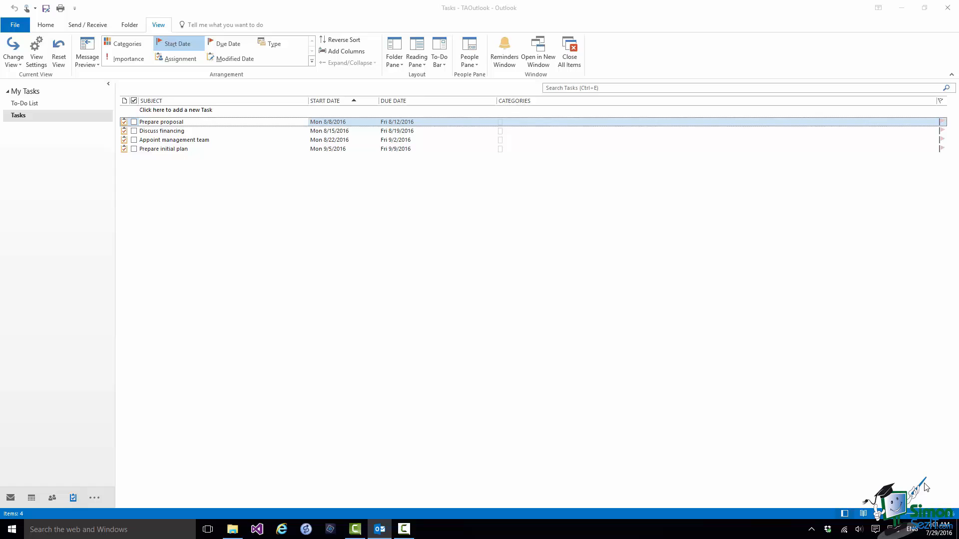
{"action": "mouse_move", "coordinate": [288, 125]}
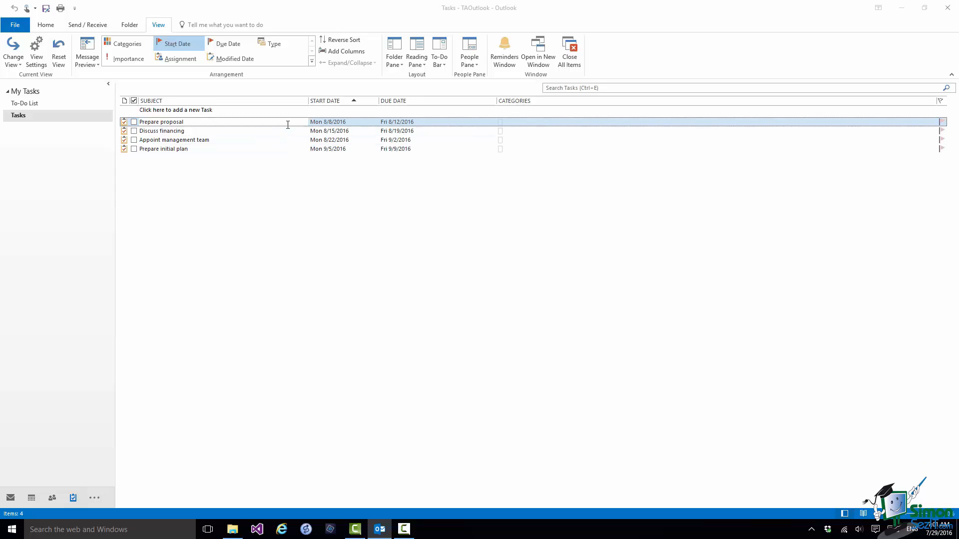
Open the Prepare proposal task and point out its 50% Complete field
{"action": "double_click", "coordinate": [161, 122]}
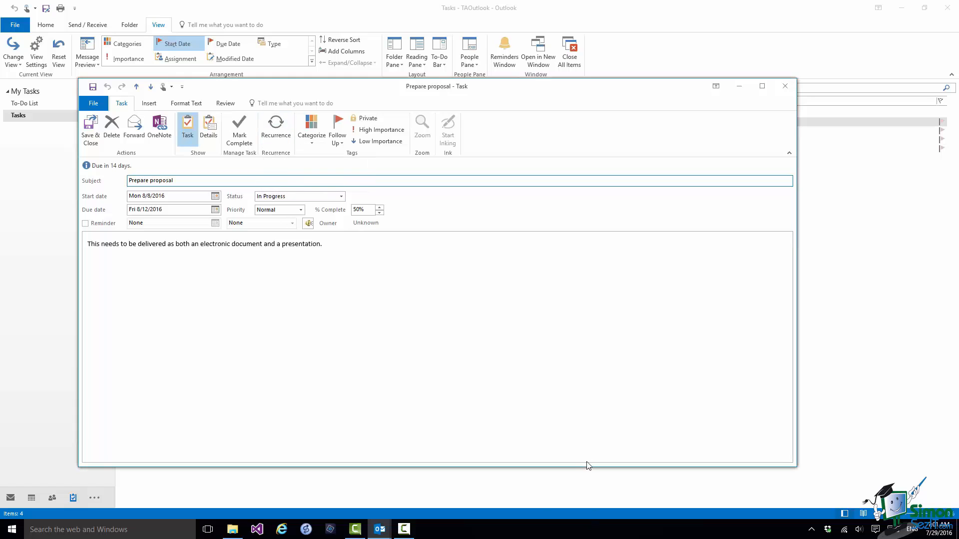
{"action": "mouse_move", "coordinate": [582, 427]}
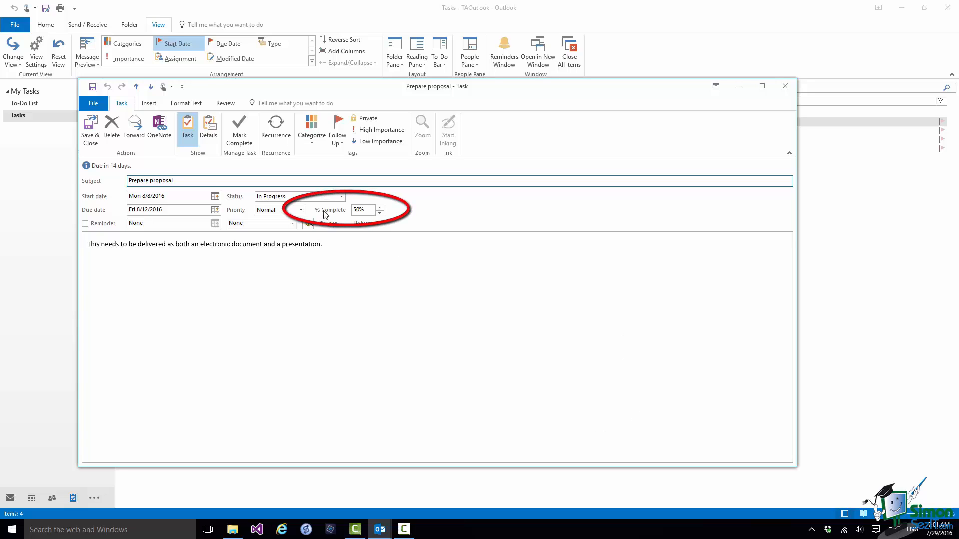
{"action": "left_click", "coordinate": [364, 210]}
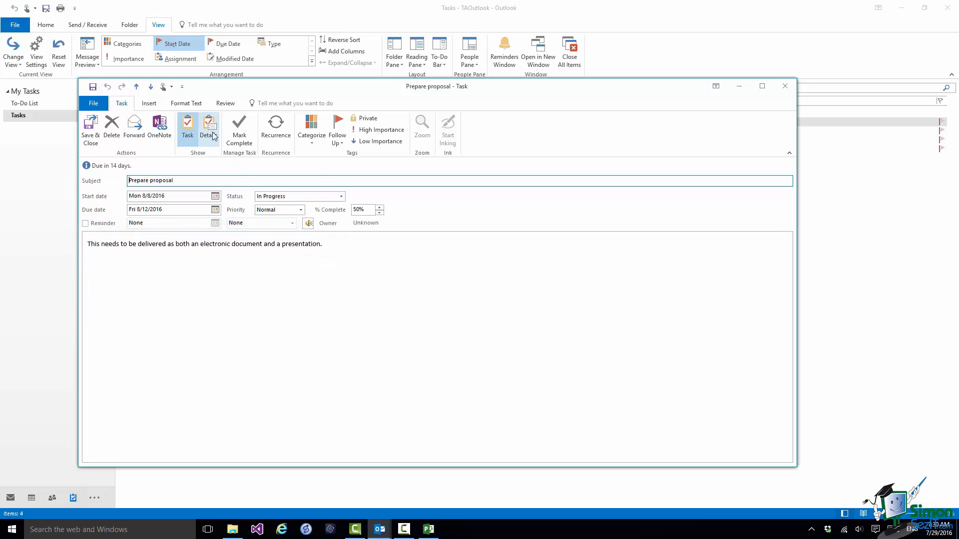
{"action": "mouse_move", "coordinate": [209, 125]}
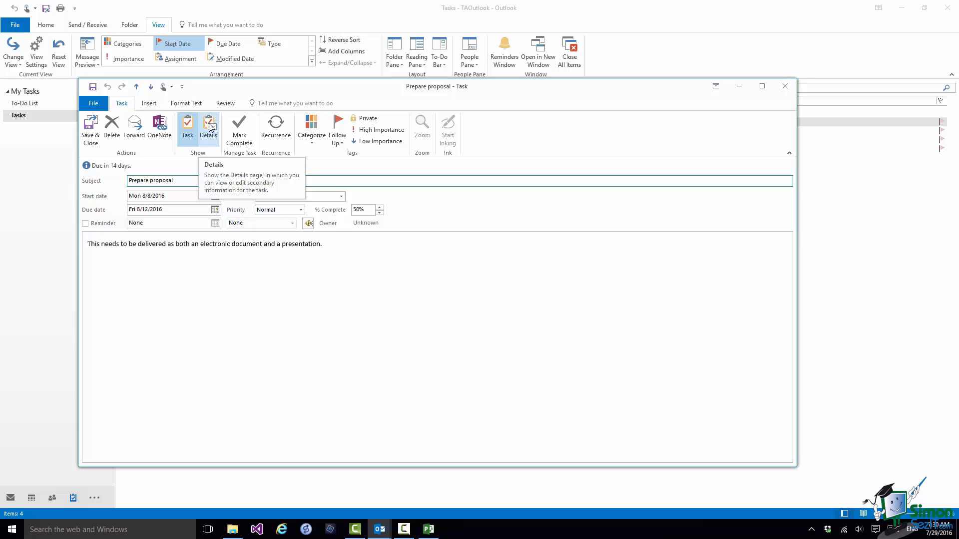
View the proposal task's details (1 week total work), then save and close it
{"action": "left_click", "coordinate": [208, 125]}
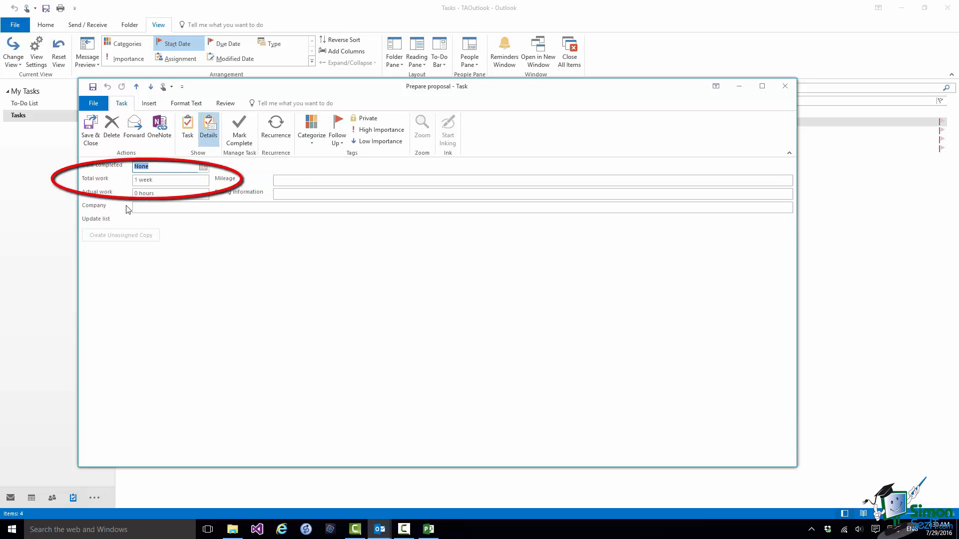
{"action": "left_click", "coordinate": [156, 179]}
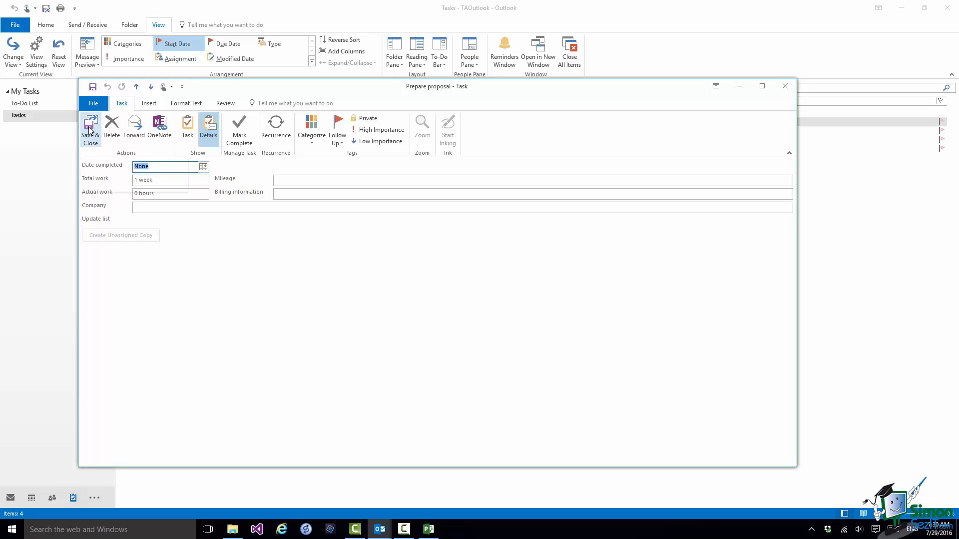
{"action": "left_click", "coordinate": [91, 127]}
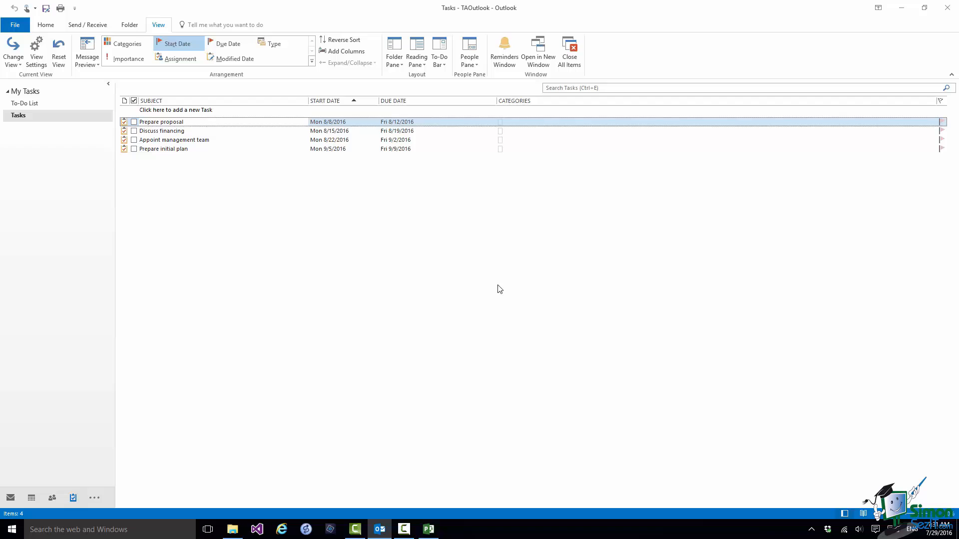
Switch to the empty project and start Import Outlook Tasks
{"action": "left_click", "coordinate": [428, 530]}
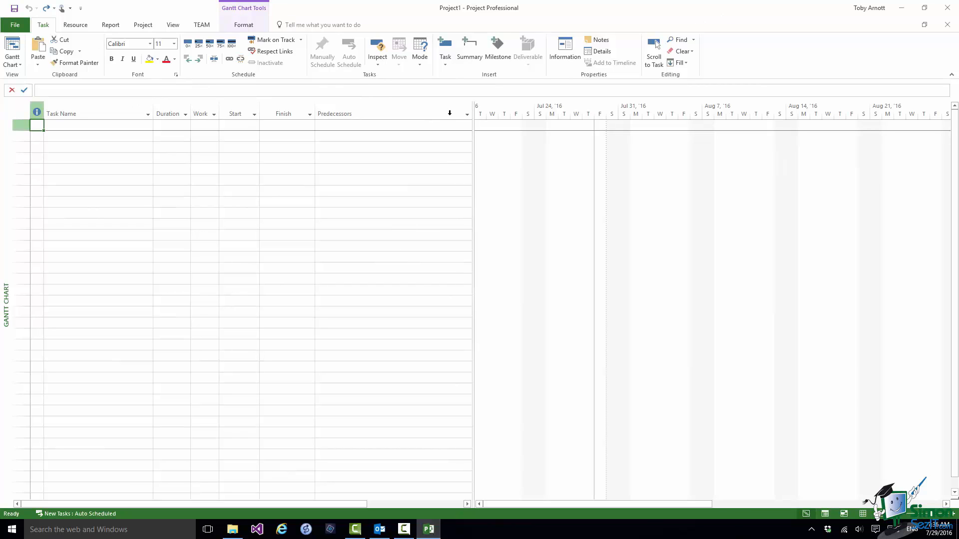
{"action": "left_click", "coordinate": [444, 48]}
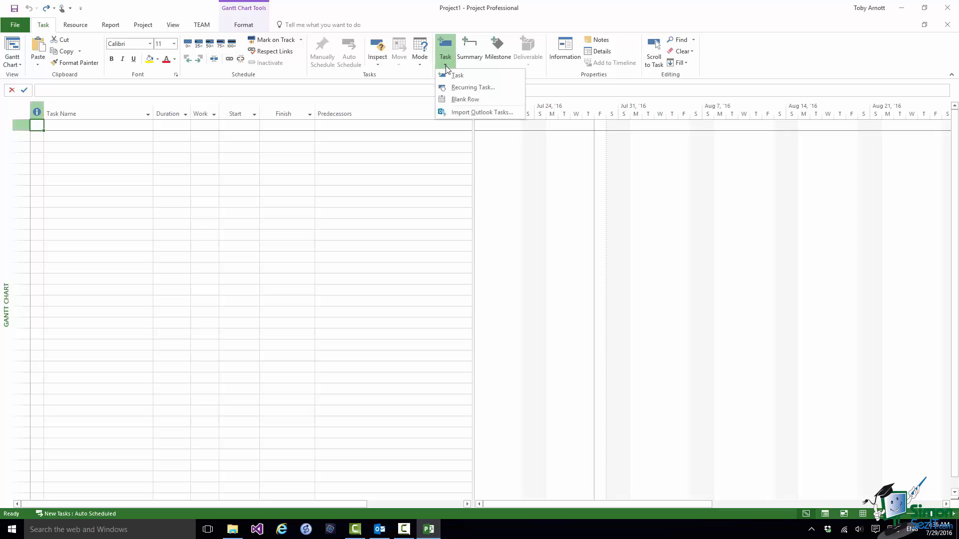
{"action": "mouse_move", "coordinate": [484, 112]}
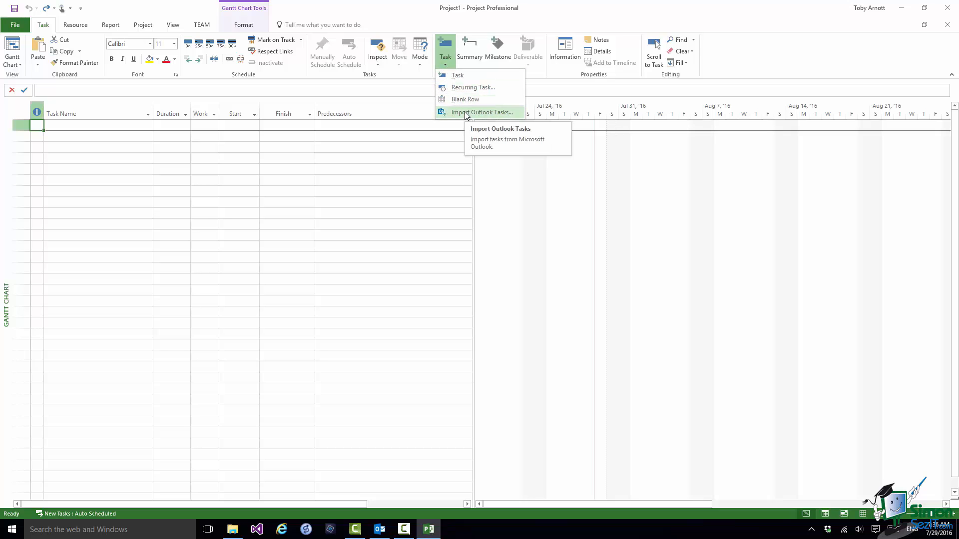
{"action": "left_click", "coordinate": [482, 112]}
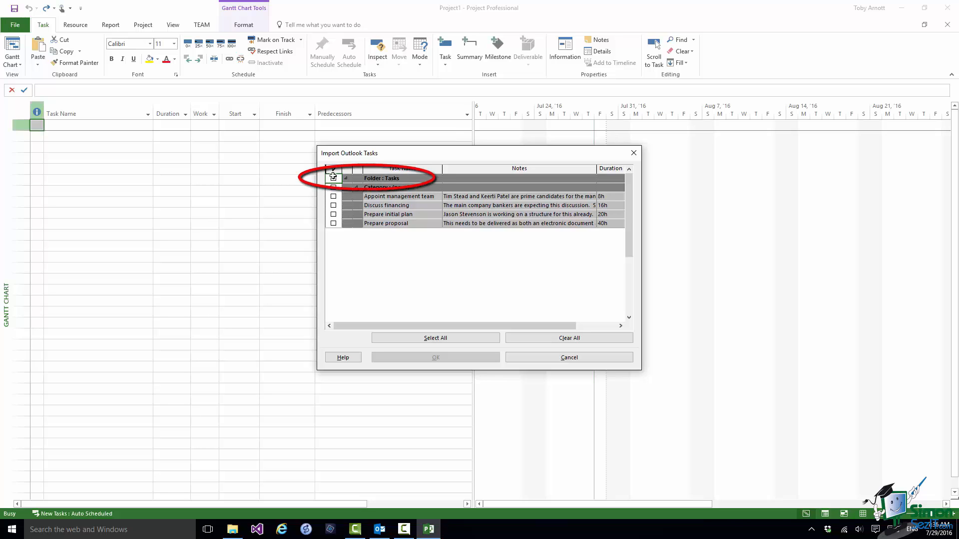
Toggle the task group checkboxes, ending with the whole Tasks folder ticked
{"action": "left_click", "coordinate": [333, 178]}
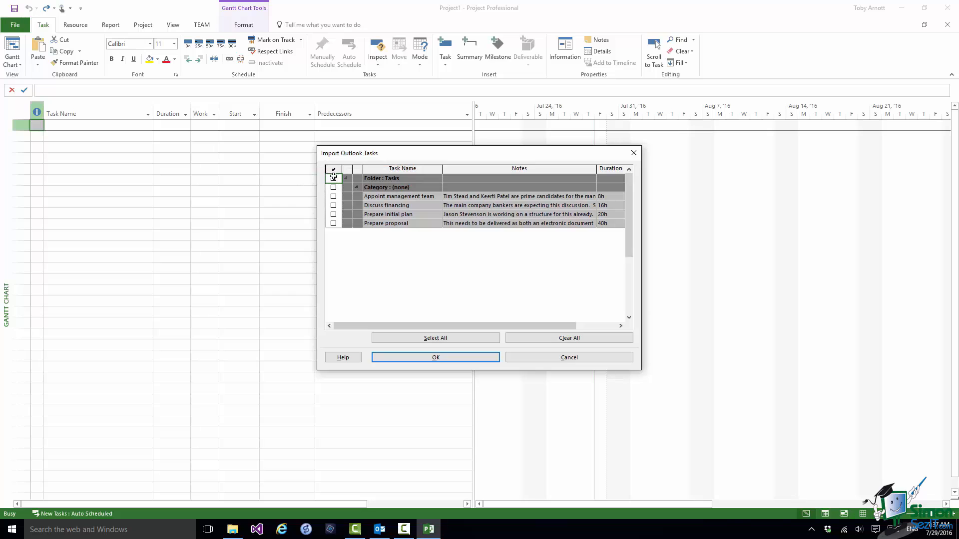
{"action": "left_click", "coordinate": [333, 178]}
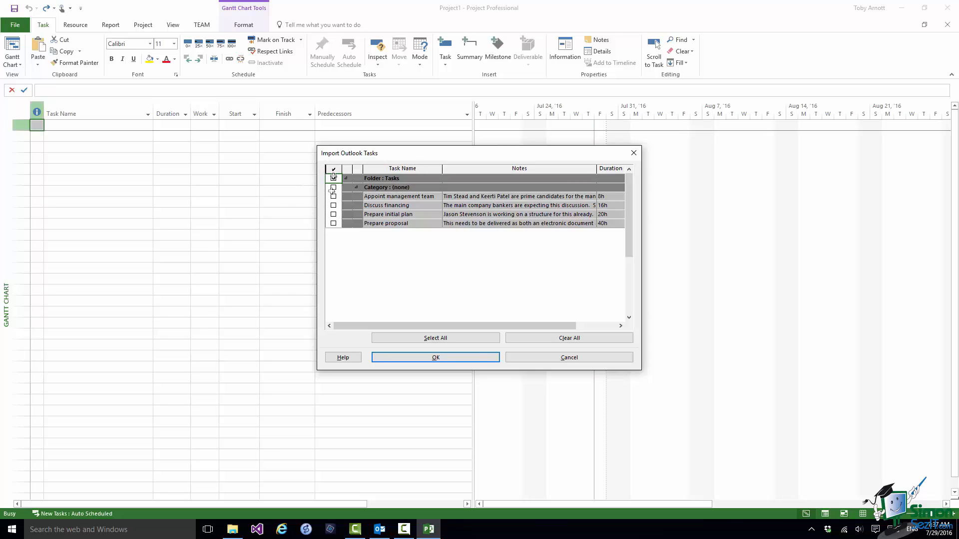
{"action": "left_click", "coordinate": [333, 187]}
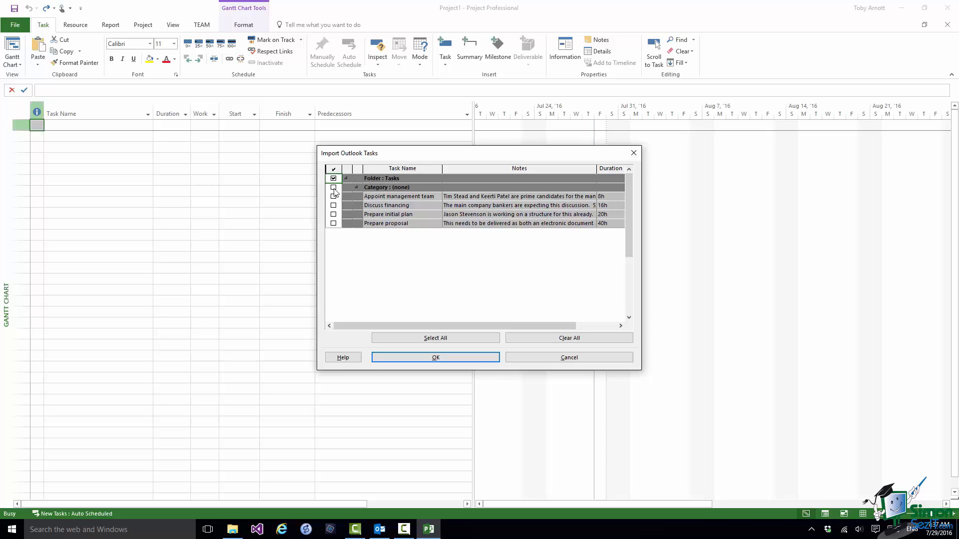
{"action": "left_click", "coordinate": [333, 187]}
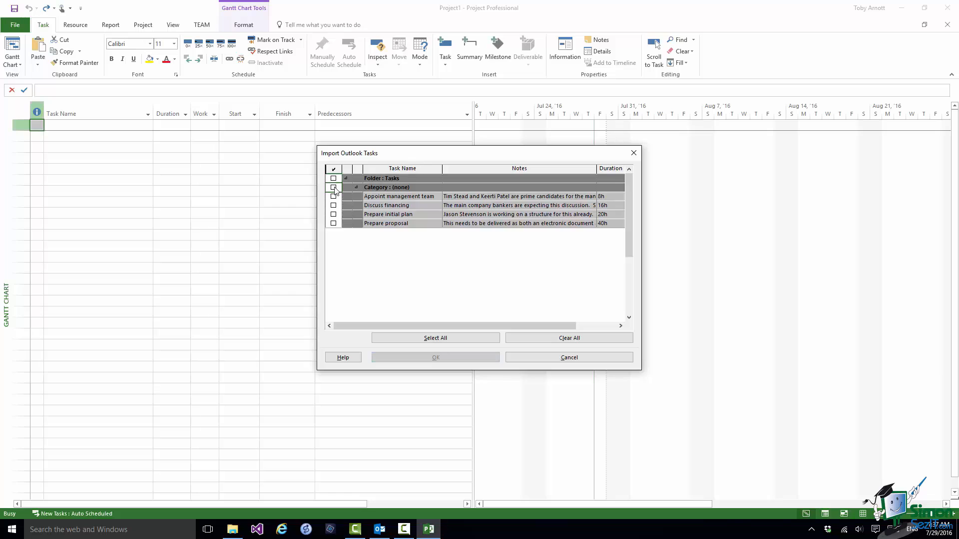
{"action": "left_click", "coordinate": [334, 187]}
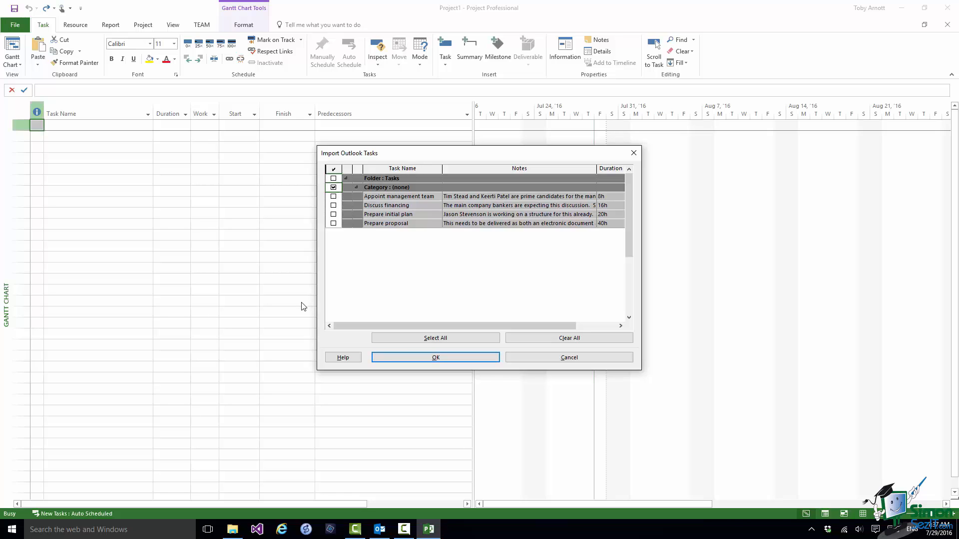
{"action": "left_click", "coordinate": [333, 187]}
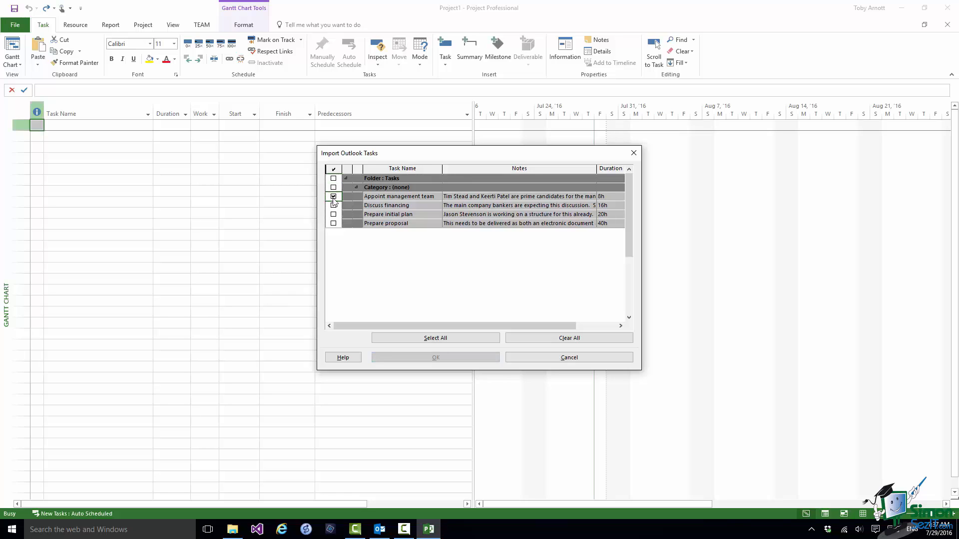
{"action": "left_click", "coordinate": [333, 196]}
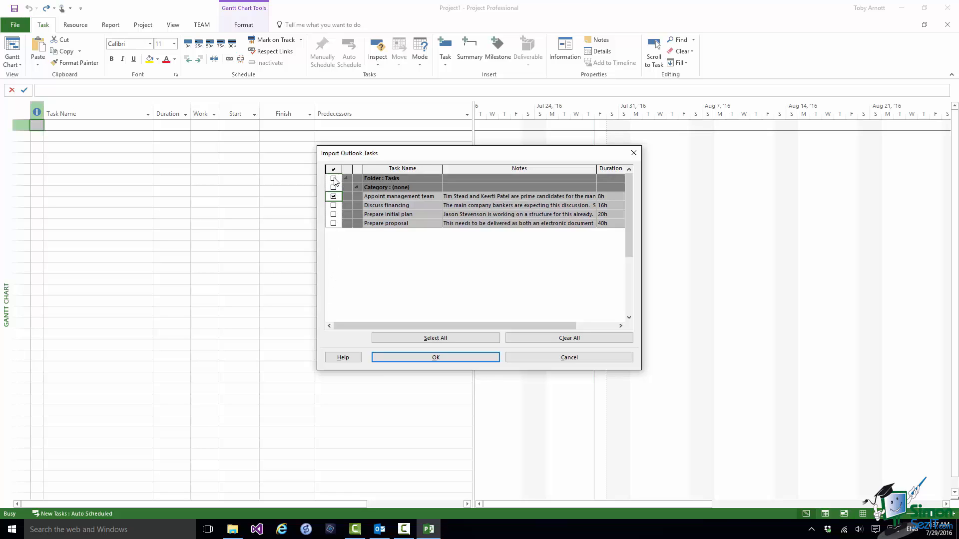
{"action": "left_click", "coordinate": [333, 178]}
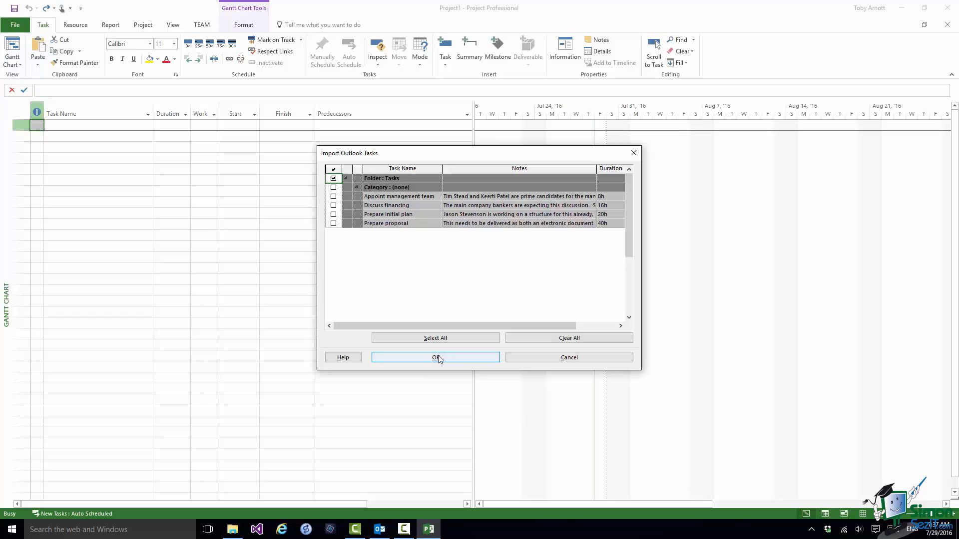
{"action": "left_click", "coordinate": [436, 357]}
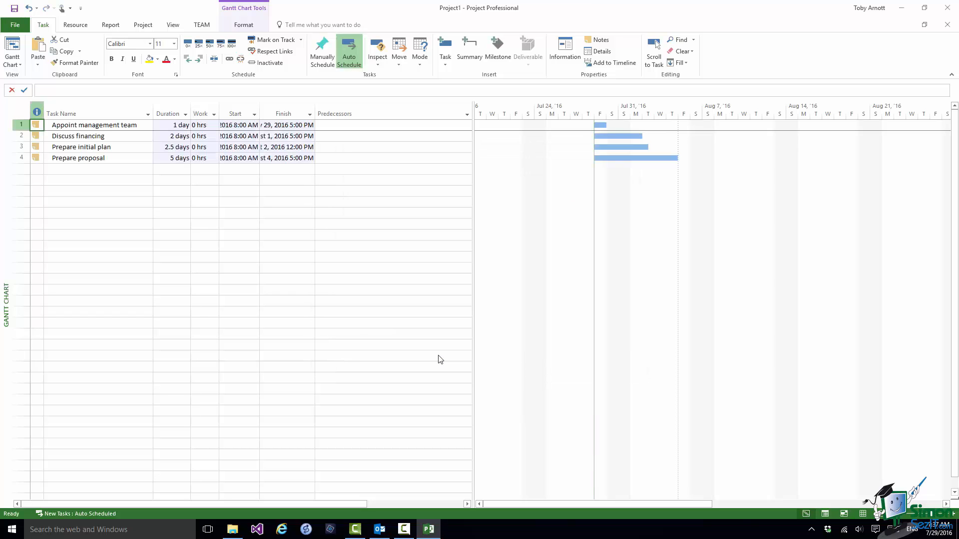
{"action": "mouse_move", "coordinate": [474, 370]}
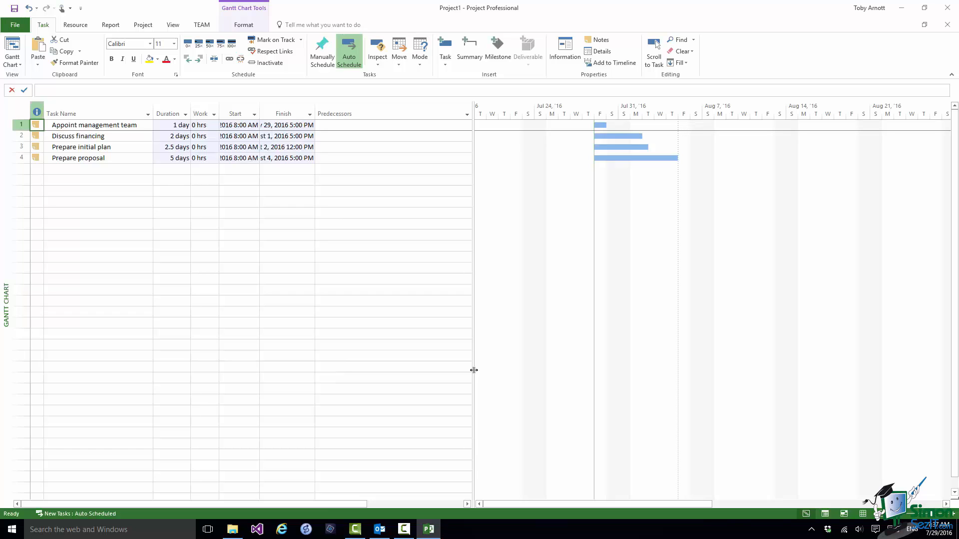
{"action": "left_click", "coordinate": [283, 114]}
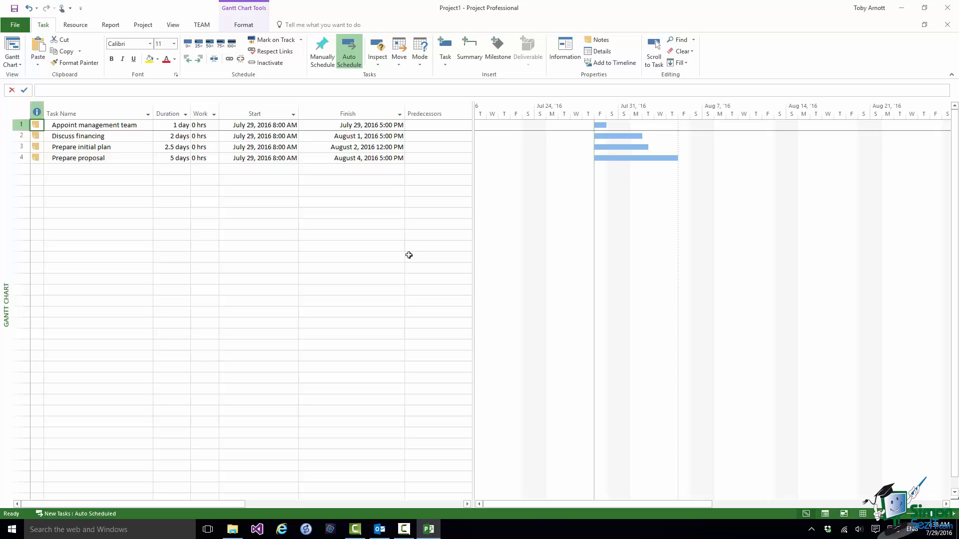
{"action": "mouse_move", "coordinate": [70, 183]}
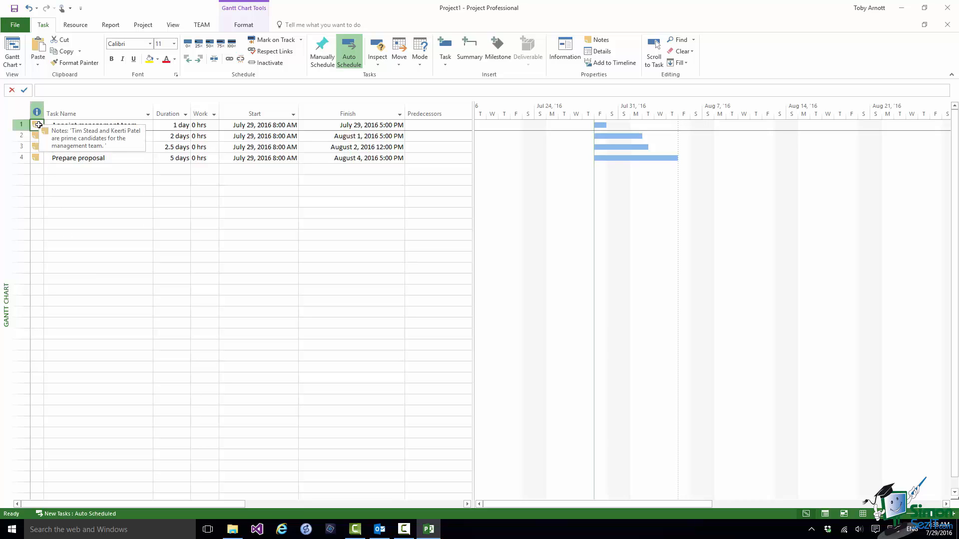
{"action": "mouse_move", "coordinate": [38, 136]}
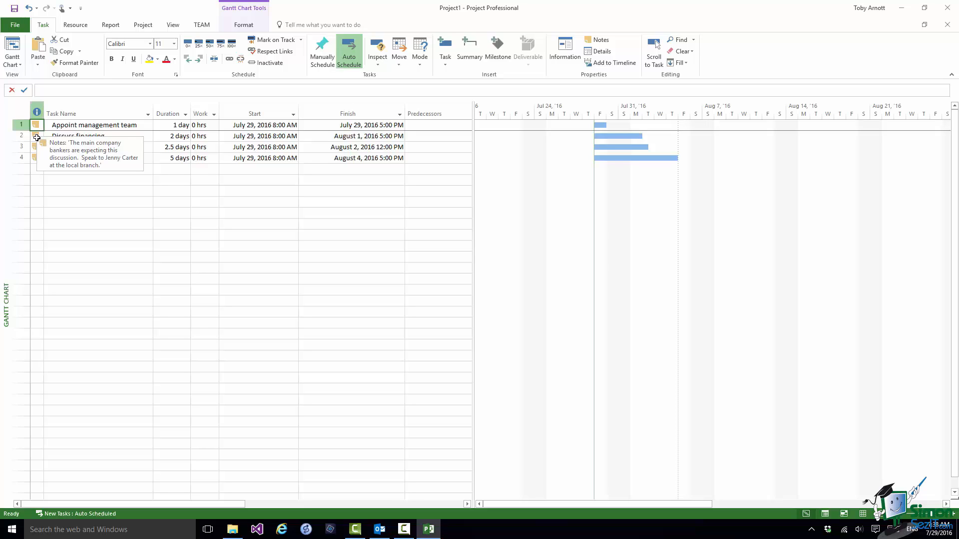
{"action": "mouse_move", "coordinate": [216, 145]}
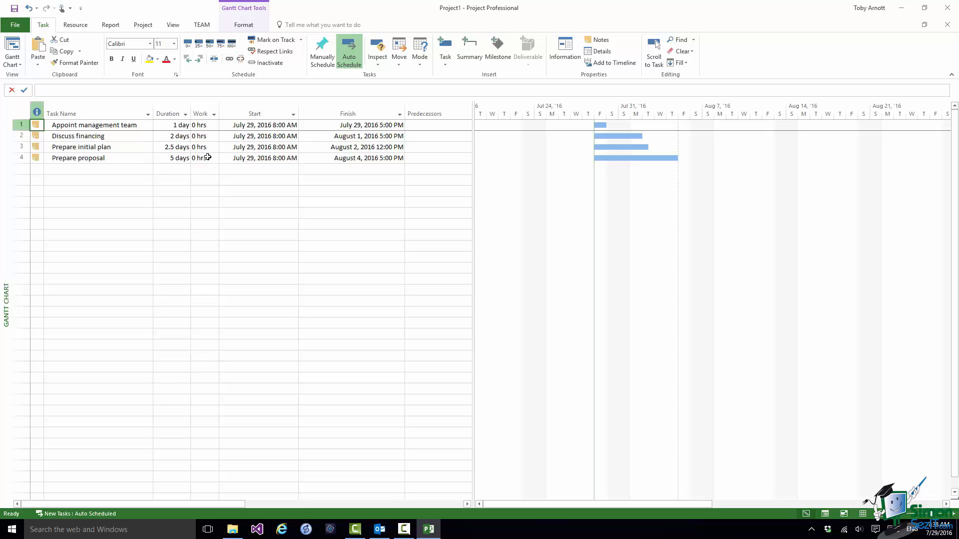
{"action": "mouse_move", "coordinate": [214, 158]}
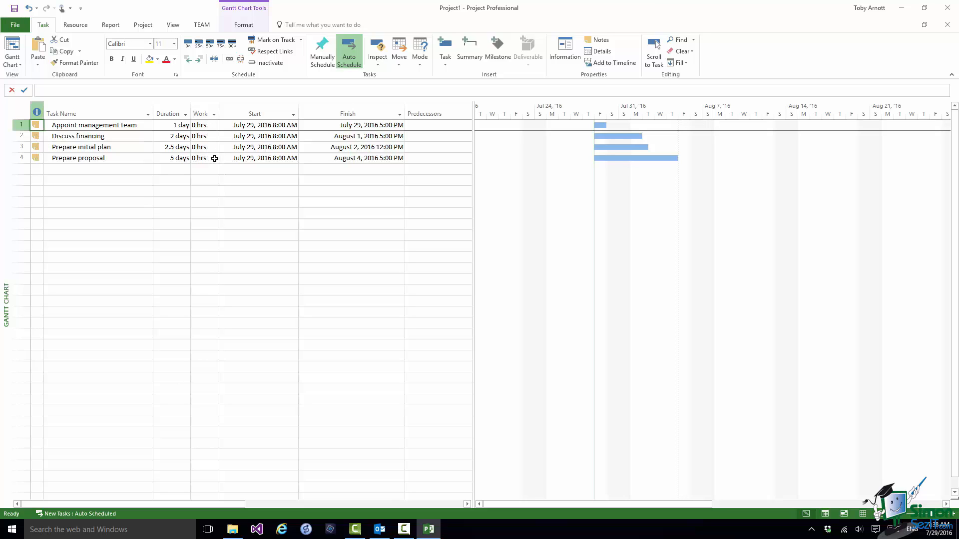